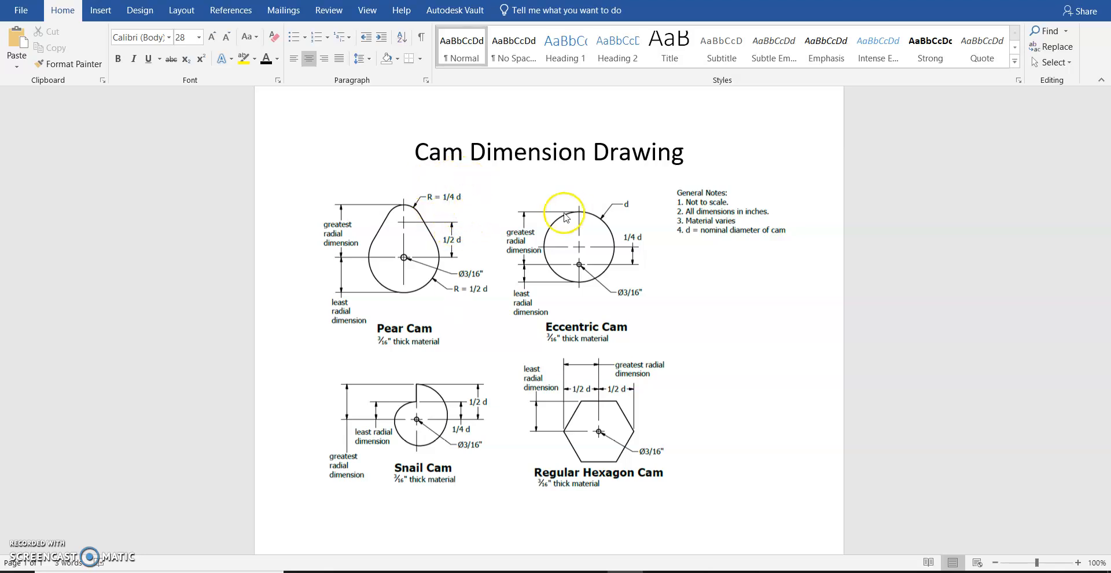
mouse_move(458, 193)
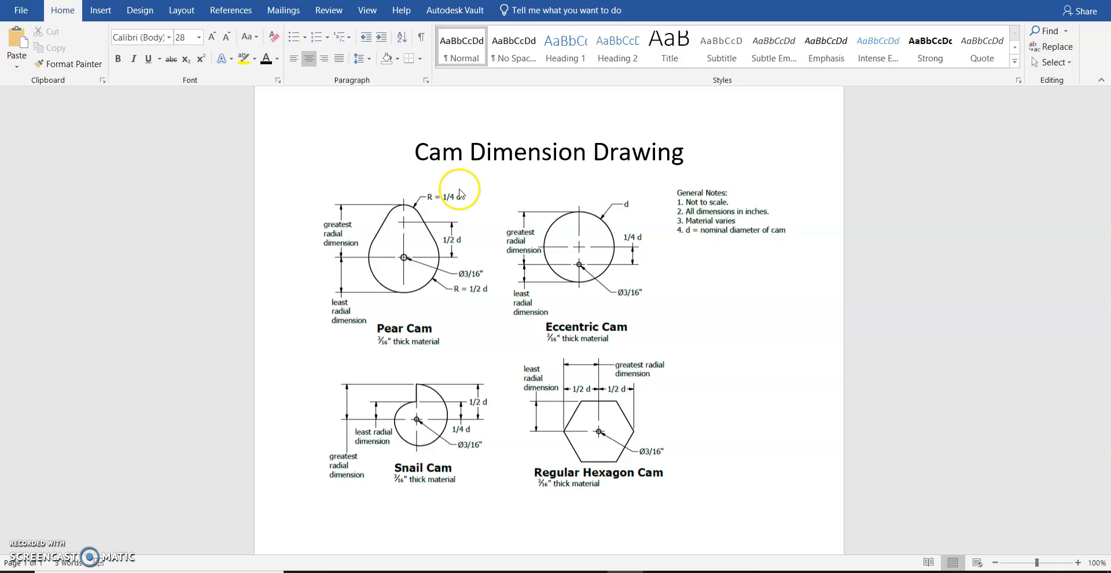
mouse_move(461, 273)
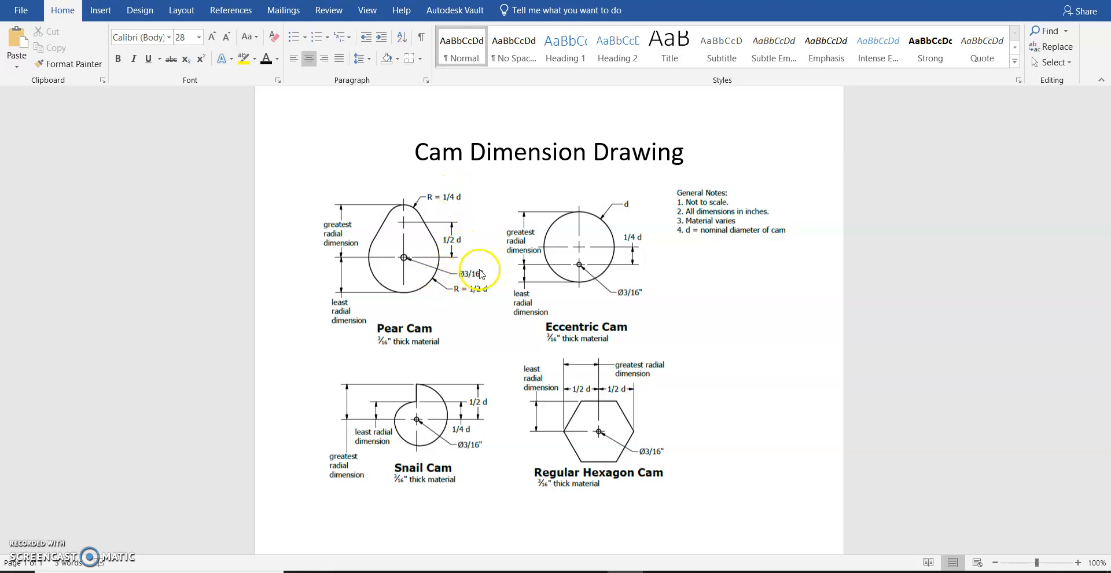
mouse_move(493, 274)
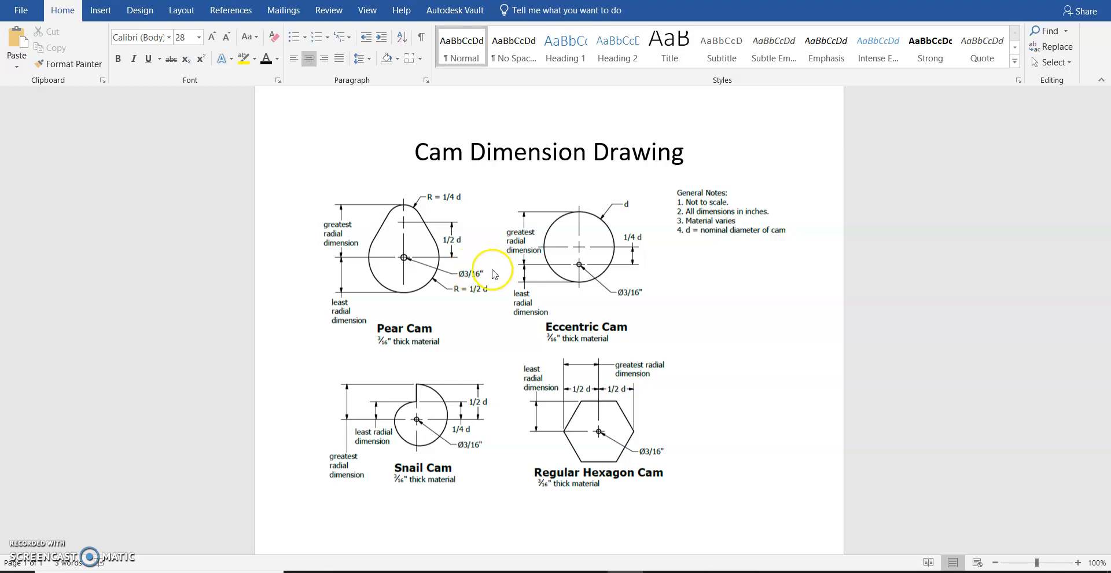
mouse_move(360, 502)
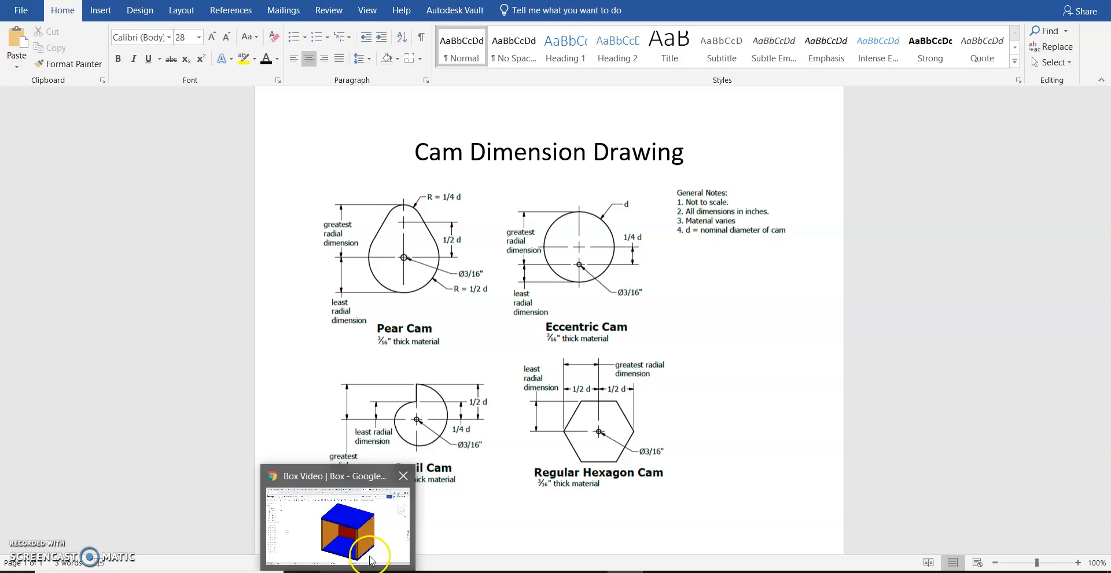
Insert a new Part Studio 1 into the Box Video document and open its tab.
click(335, 517)
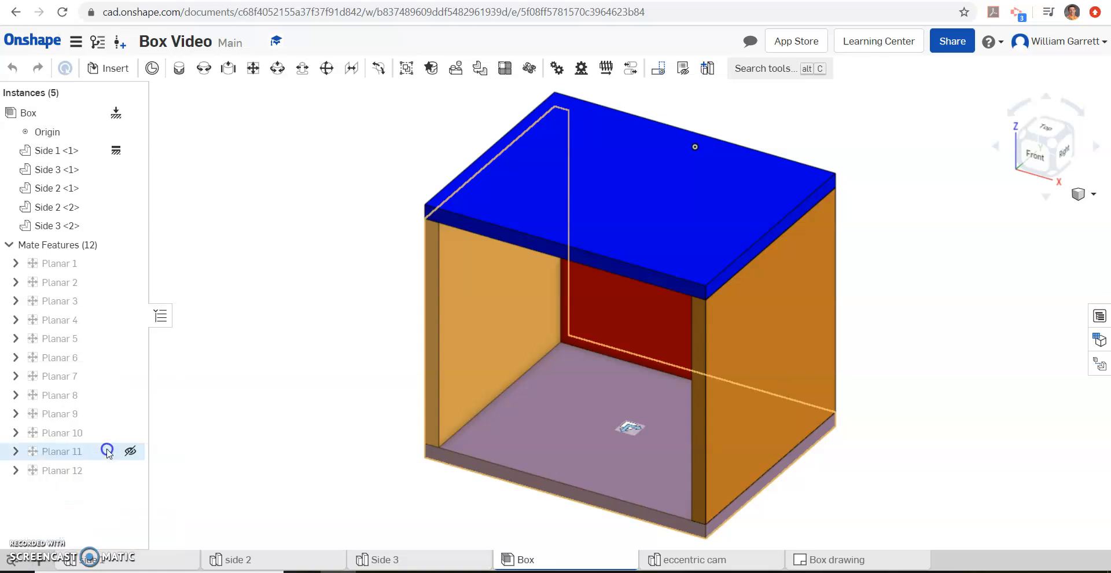
click(130, 451)
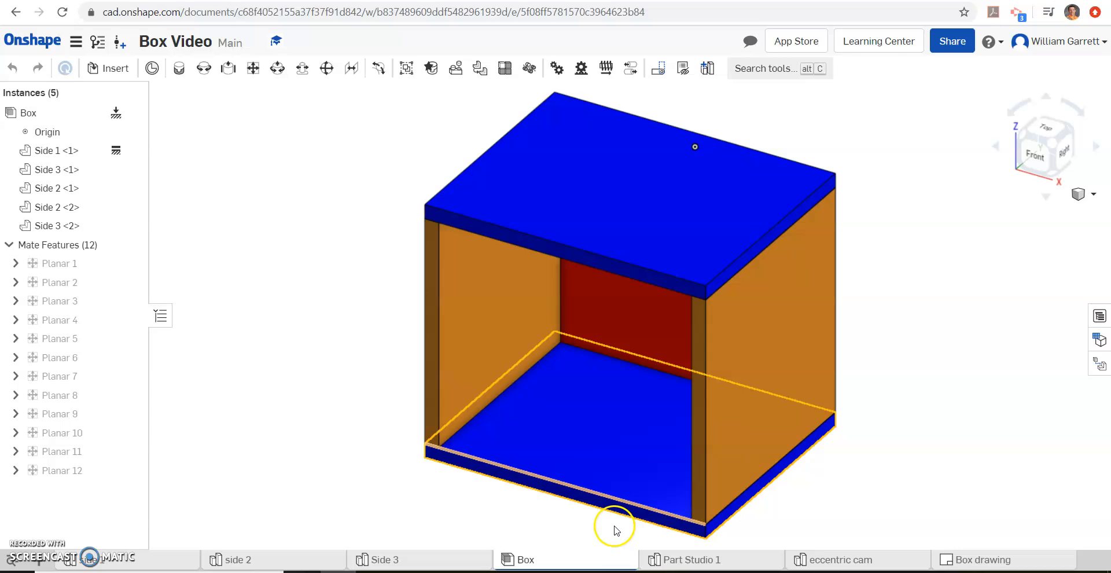
click(689, 560)
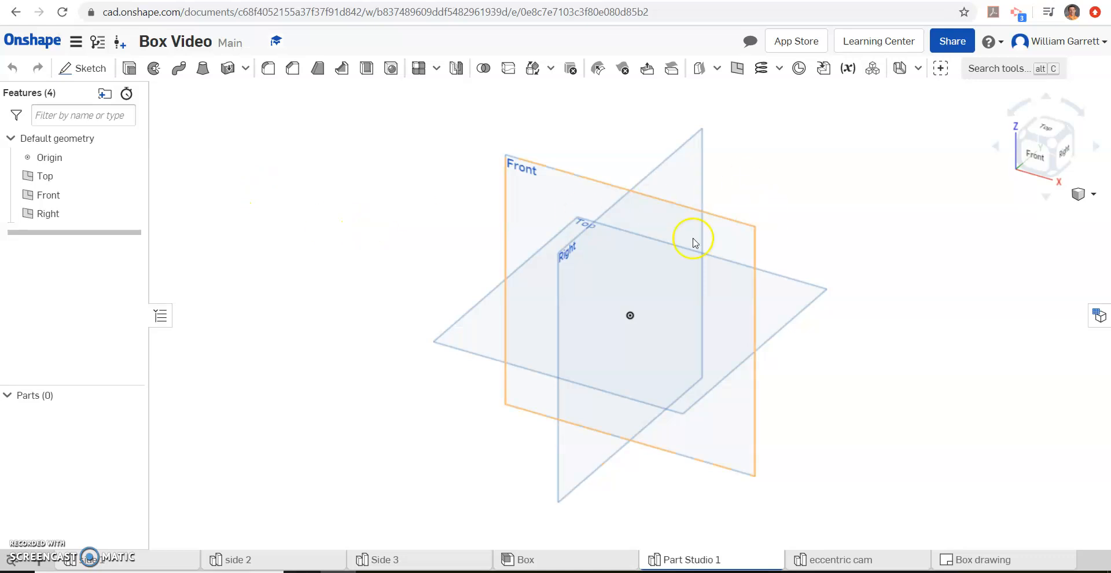
mouse_move(1097, 317)
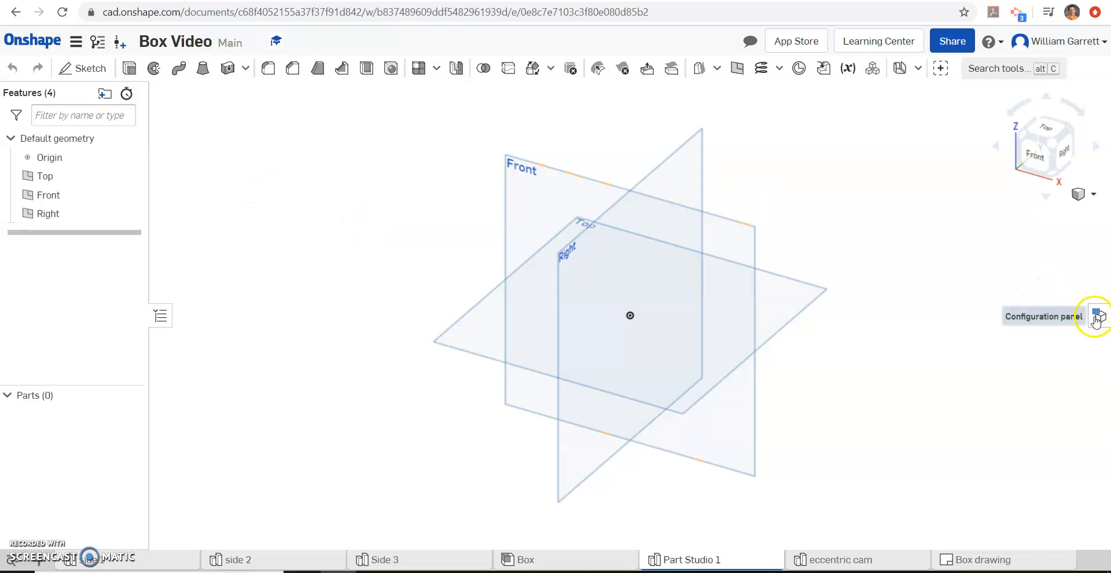
Add configuration variable d with a default of 2 in.
click(1096, 316)
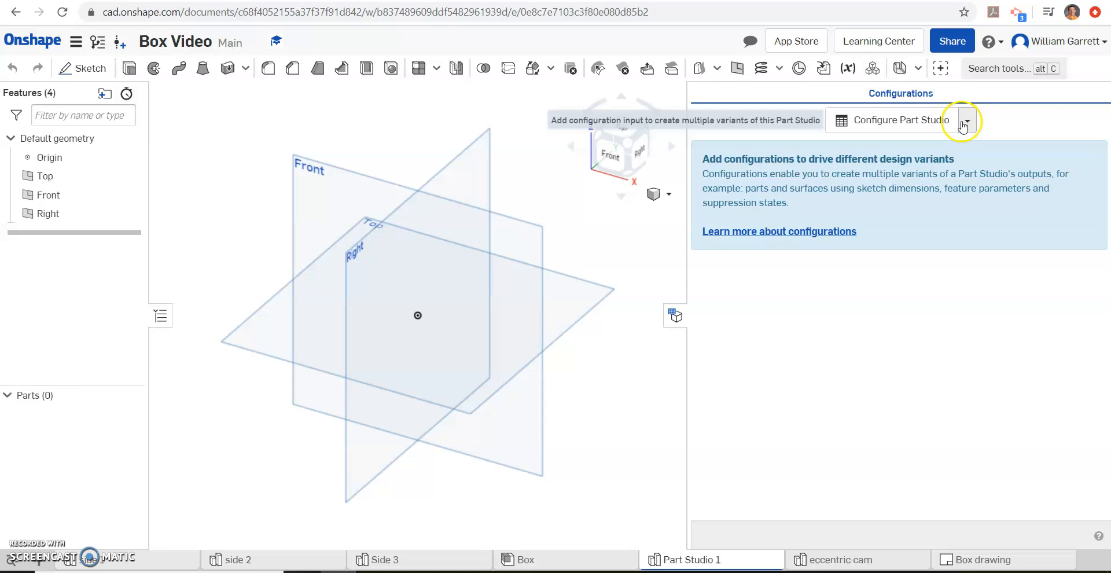
click(966, 120)
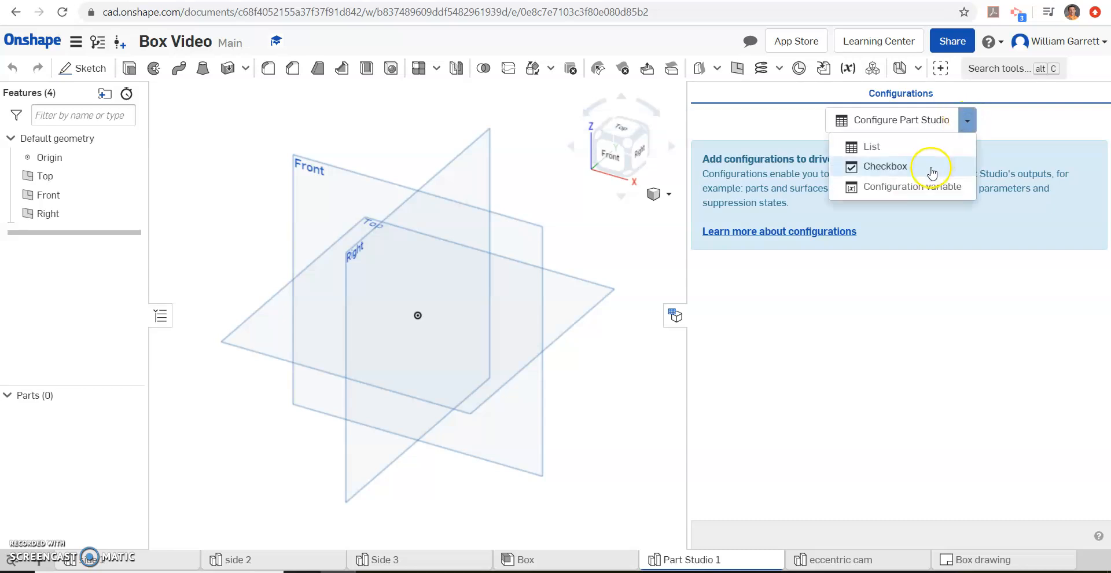
click(915, 186)
text(2)
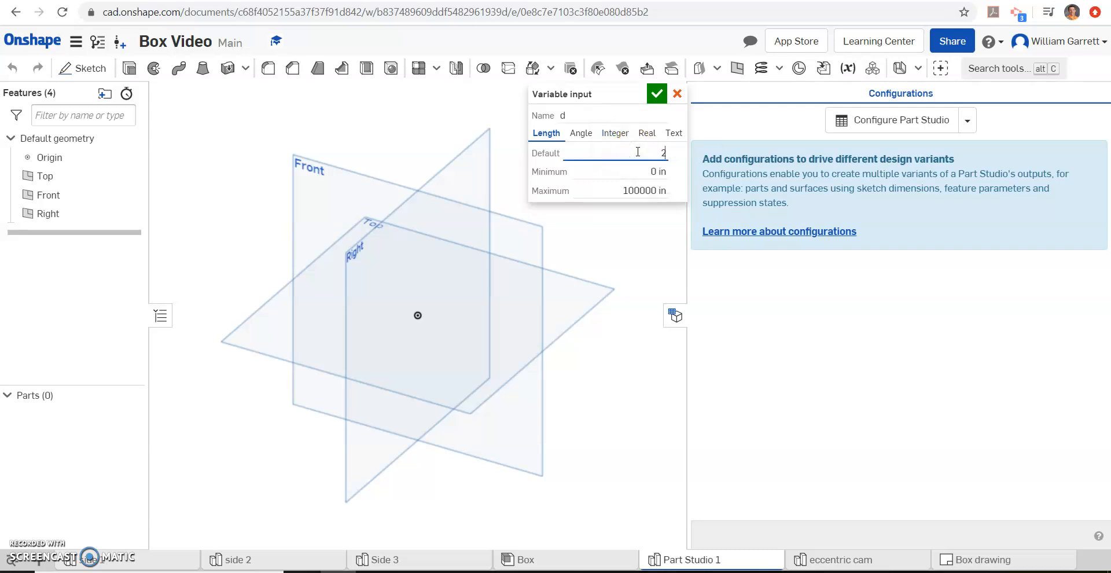
click(656, 93)
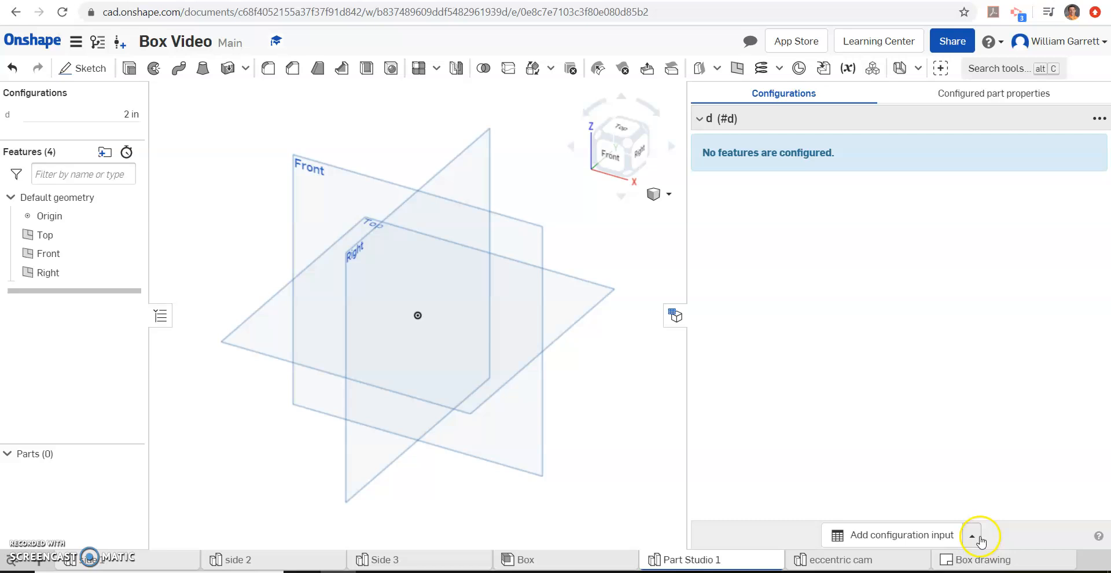
Add configuration variable 'hole' defaulting to 0.25 in, then view the Front plane.
click(972, 535)
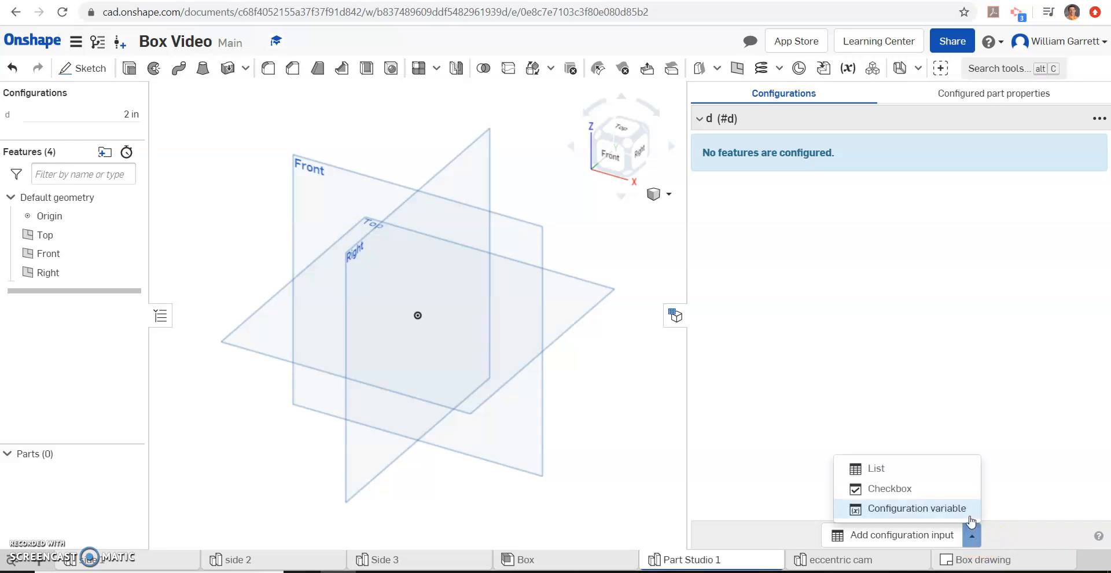
click(917, 509)
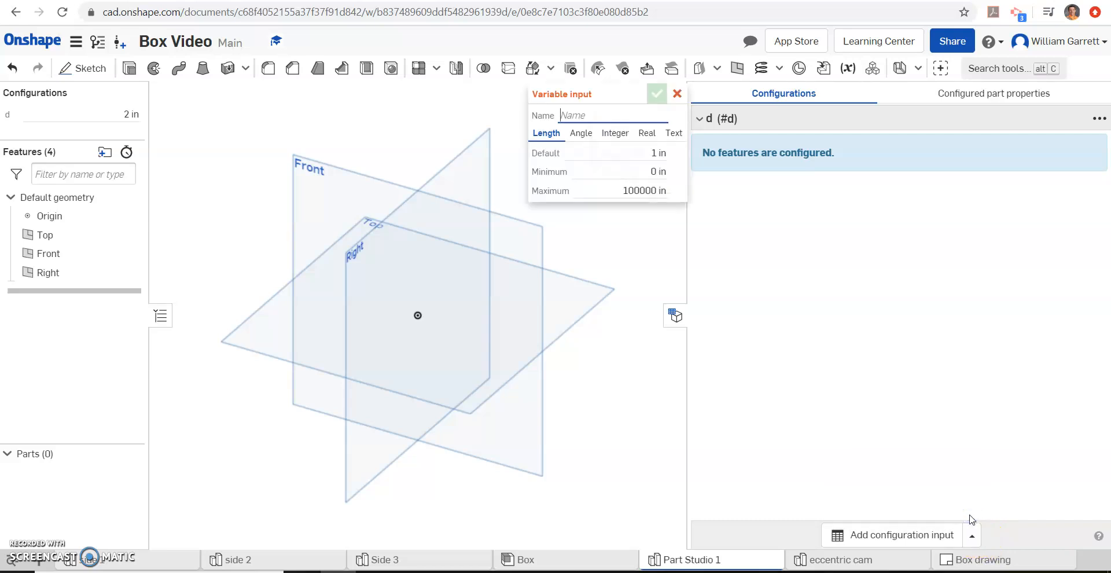
text(hole)
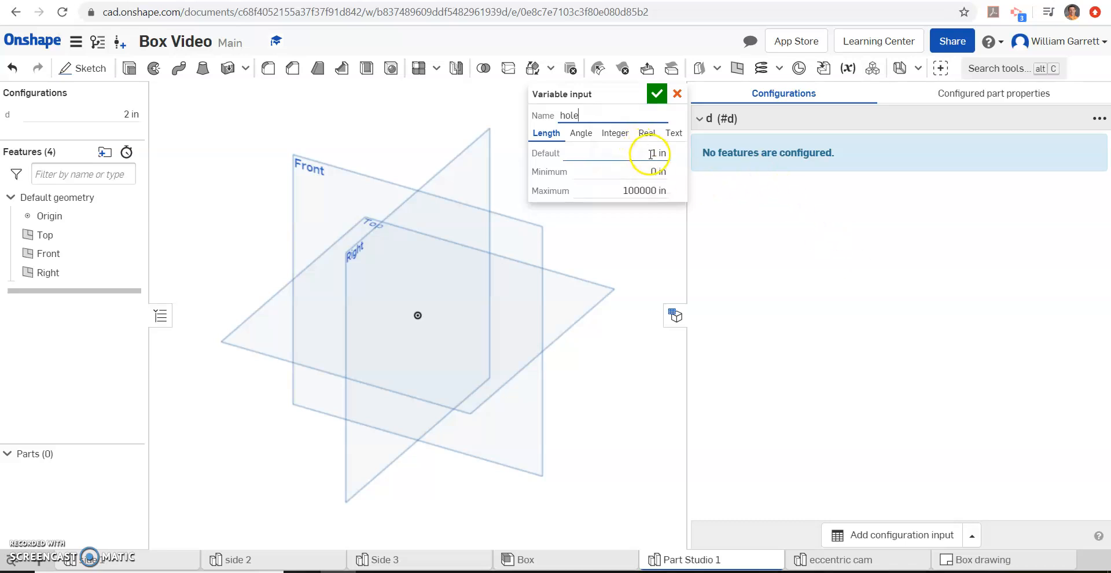
text(125)
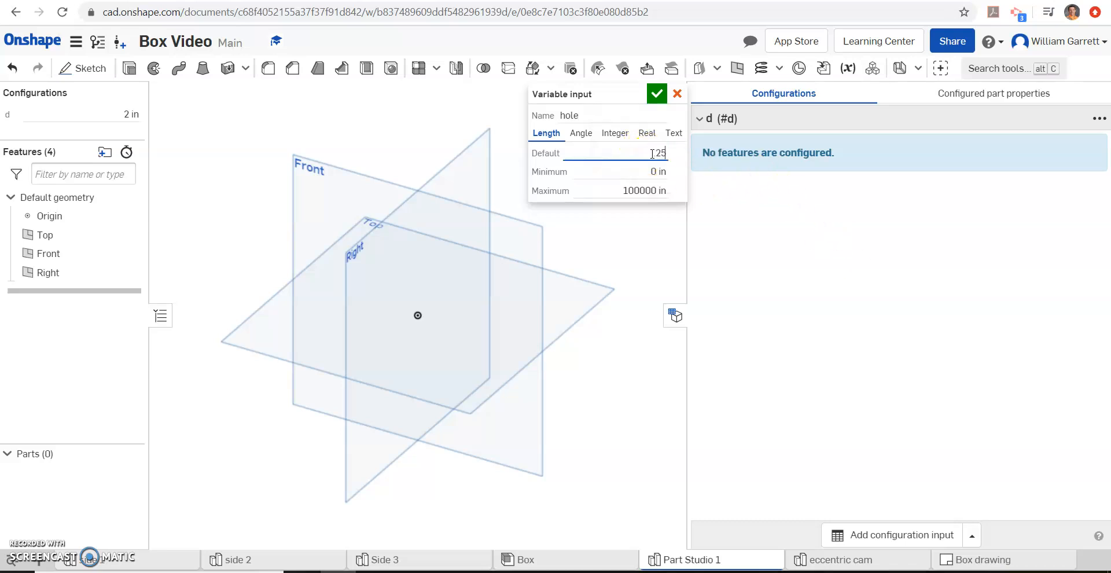
click(655, 93)
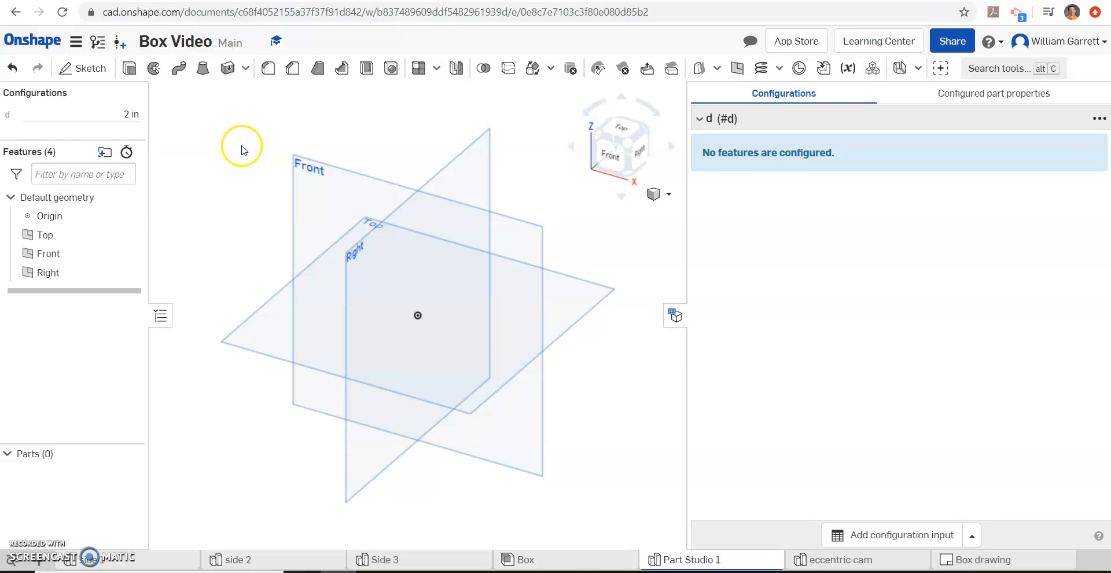
click(902, 535)
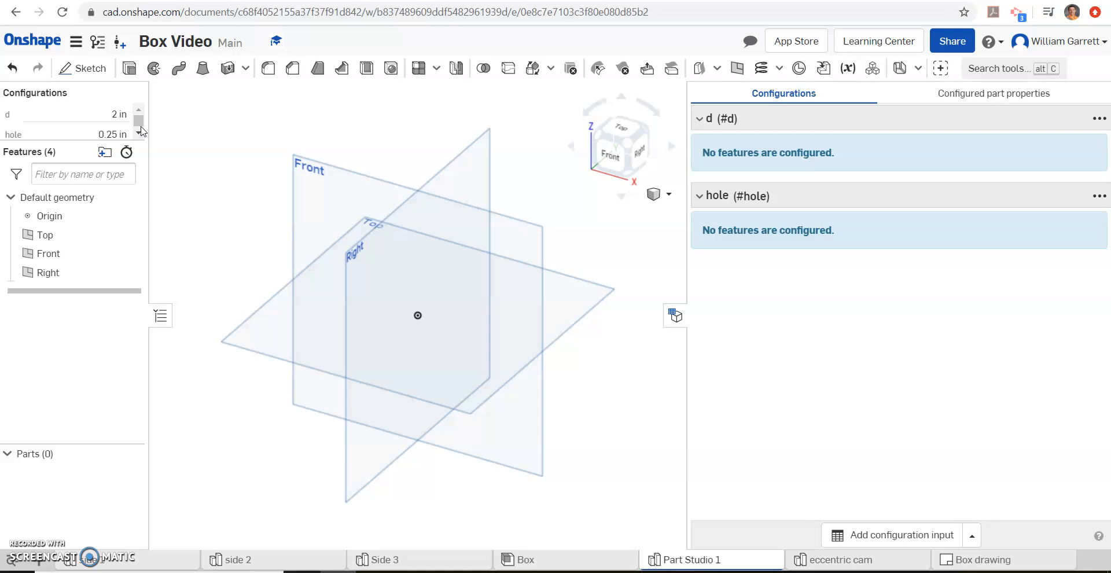
mouse_move(106, 83)
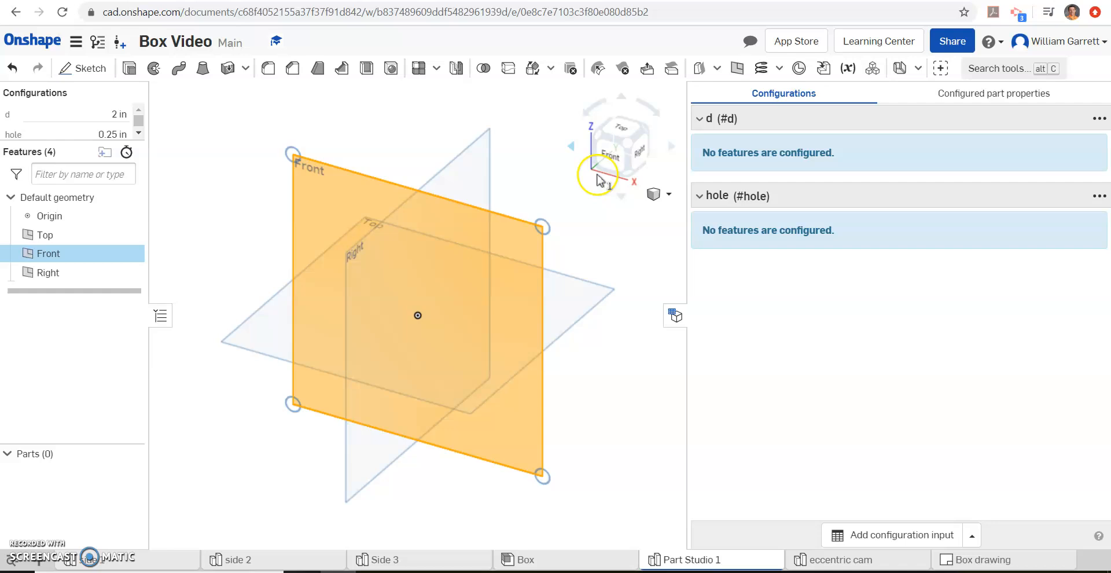
click(609, 157)
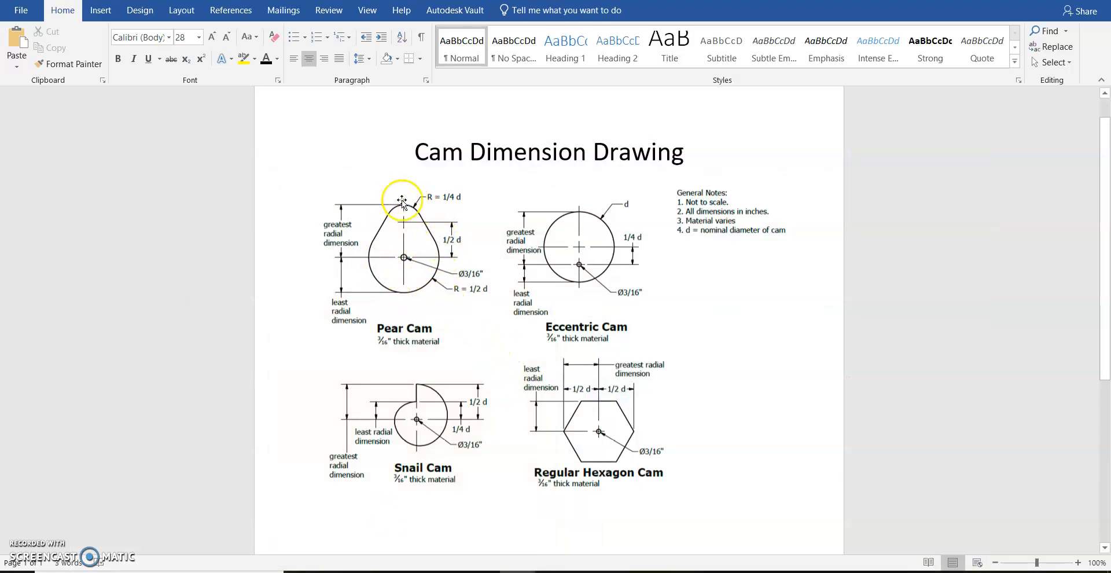
mouse_move(425, 213)
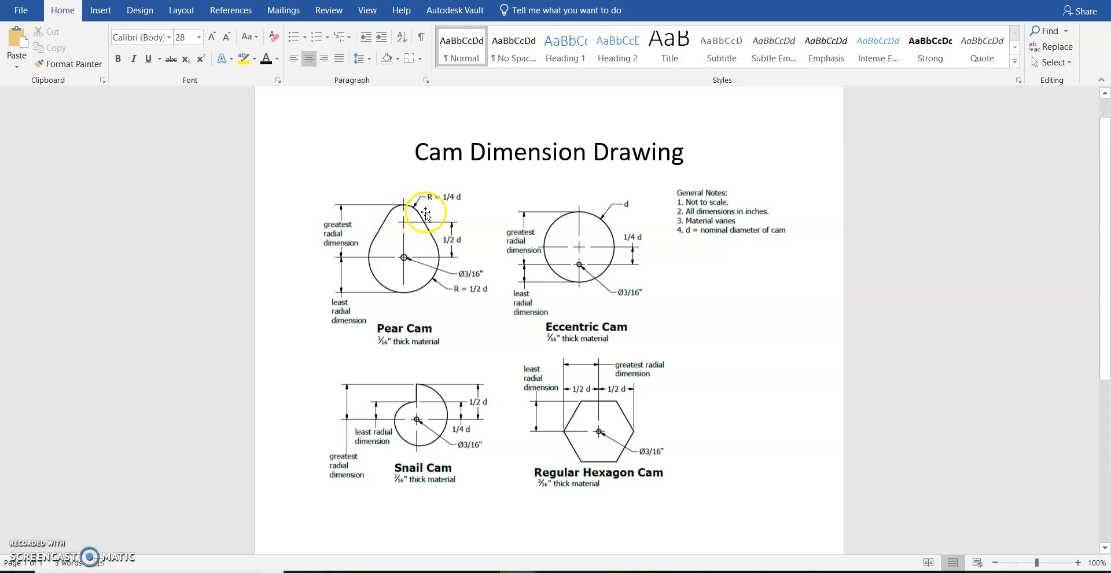
mouse_move(433, 277)
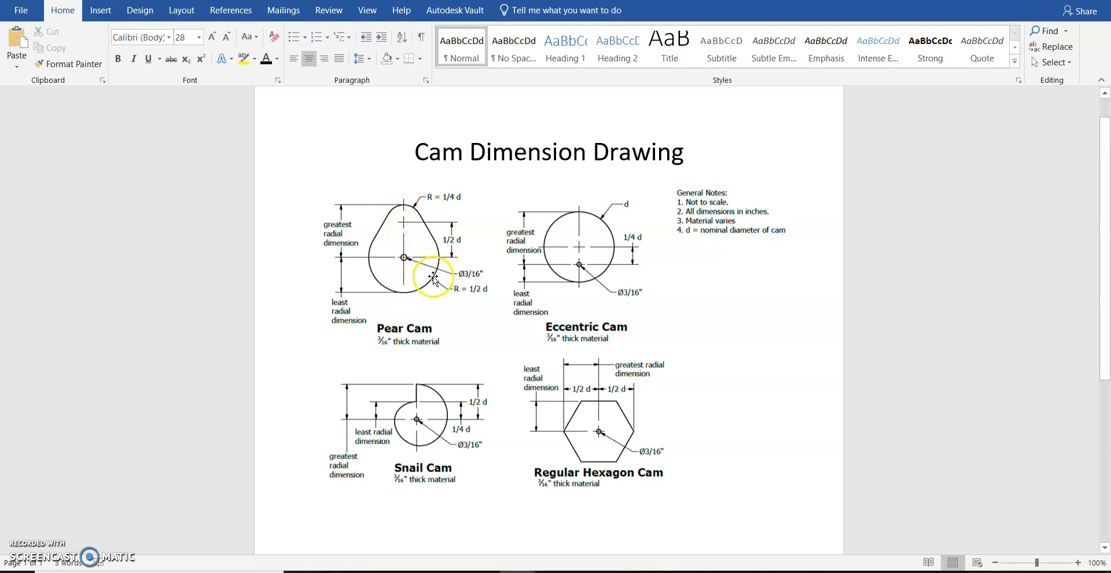
mouse_move(450, 287)
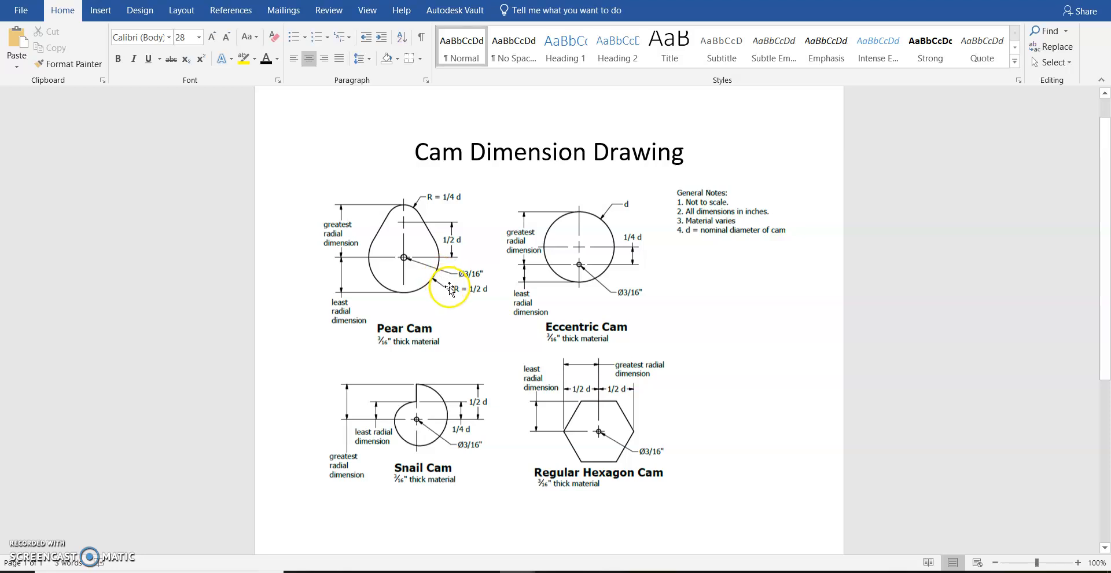
mouse_move(379, 254)
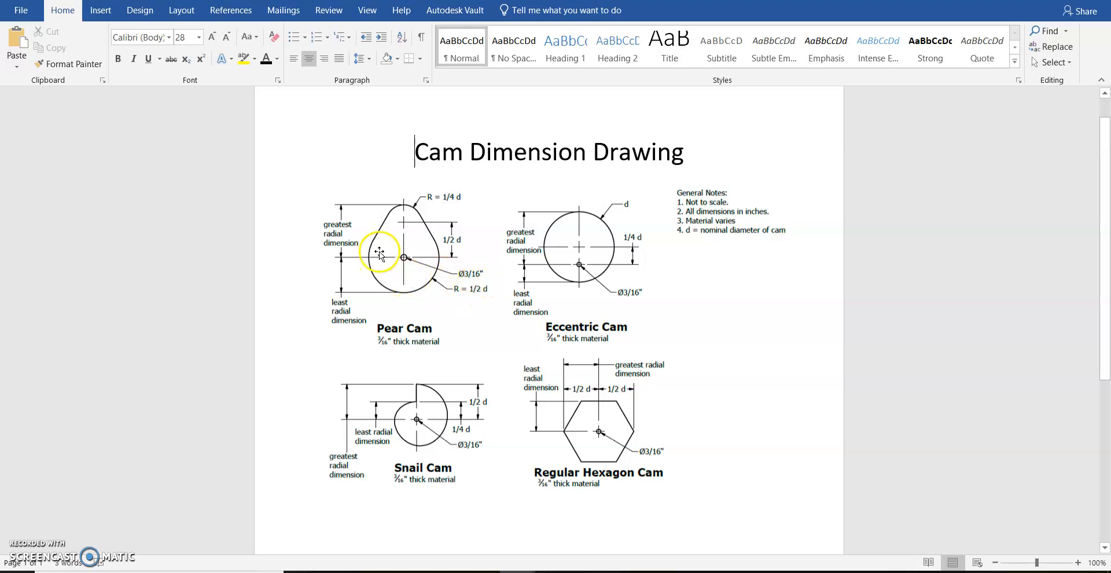
mouse_move(337, 571)
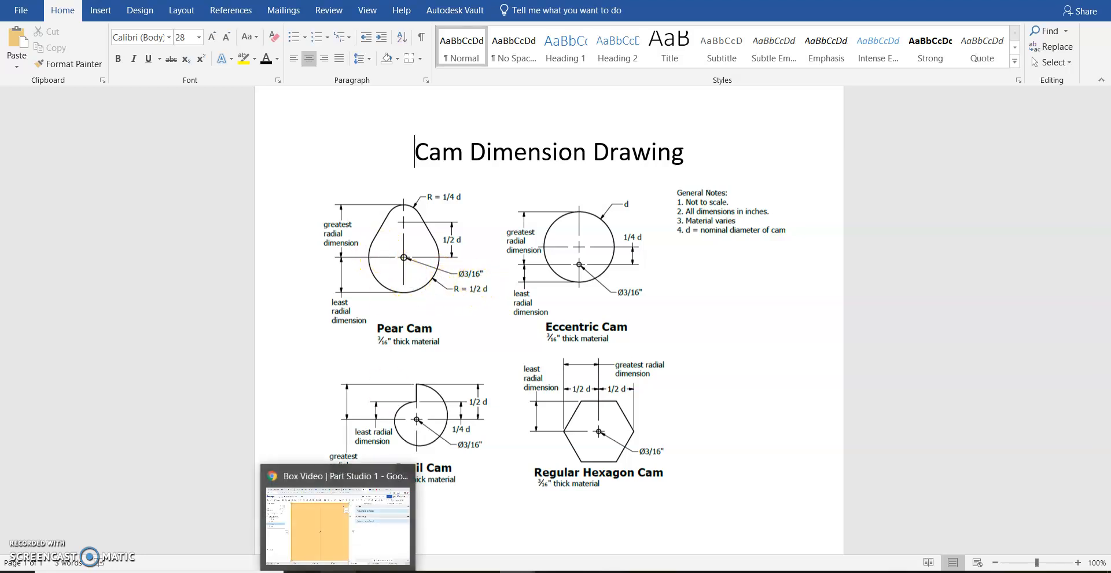
click(337, 514)
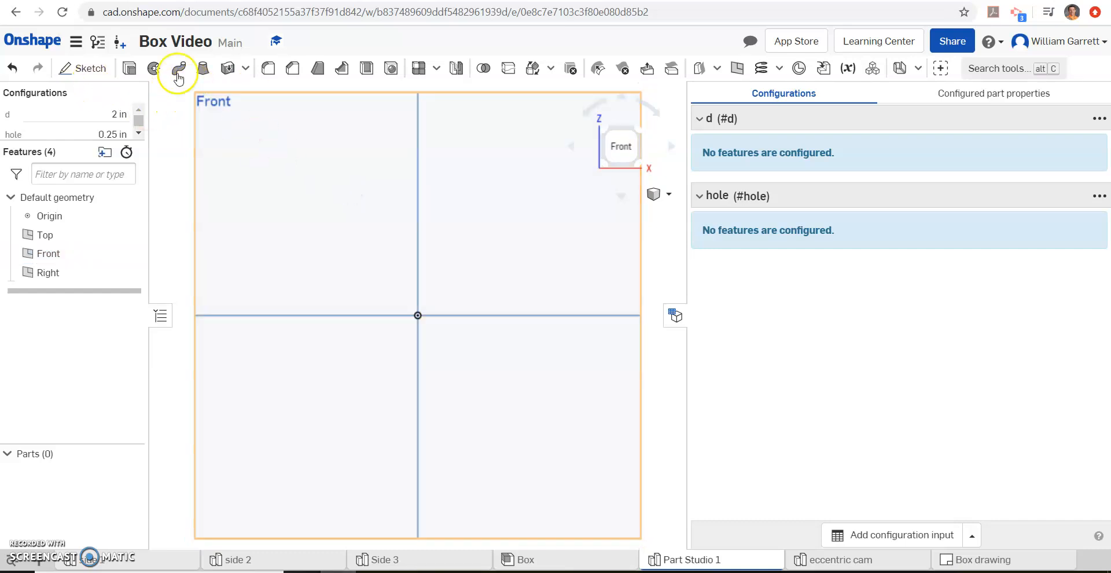
Sketch an origin-centred circle on the Front plane with its diameter set to #d.
click(89, 69)
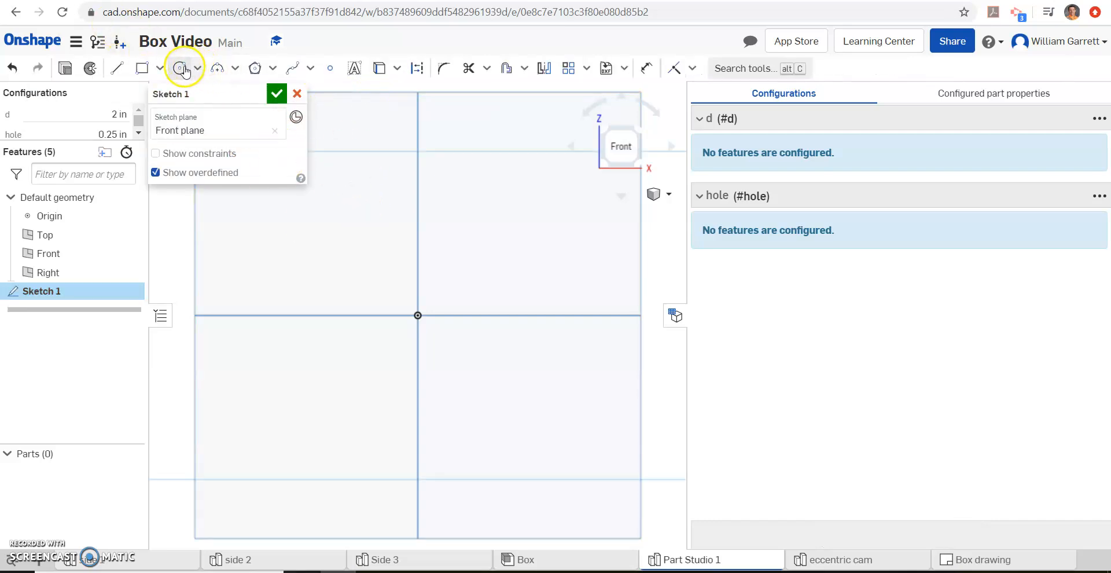
drag(417, 315, 483, 292)
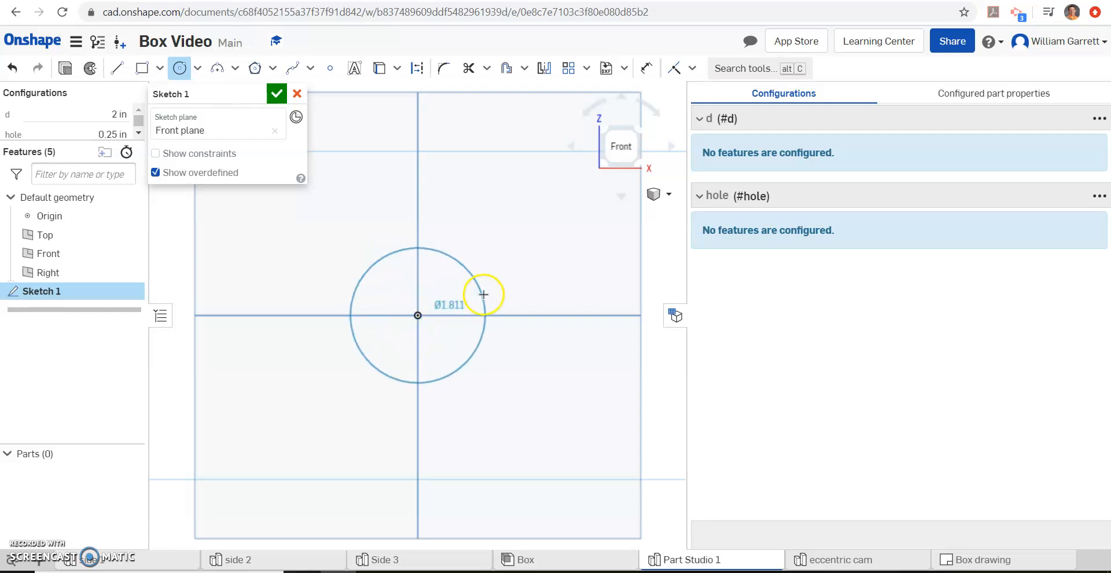
drag(484, 293, 505, 302)
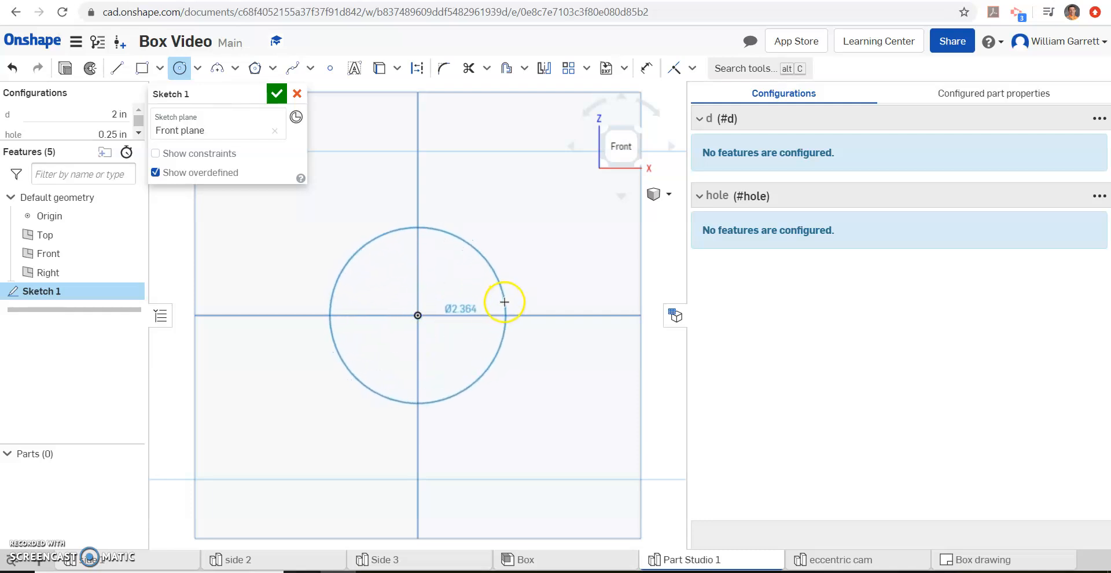
drag(505, 301, 508, 303)
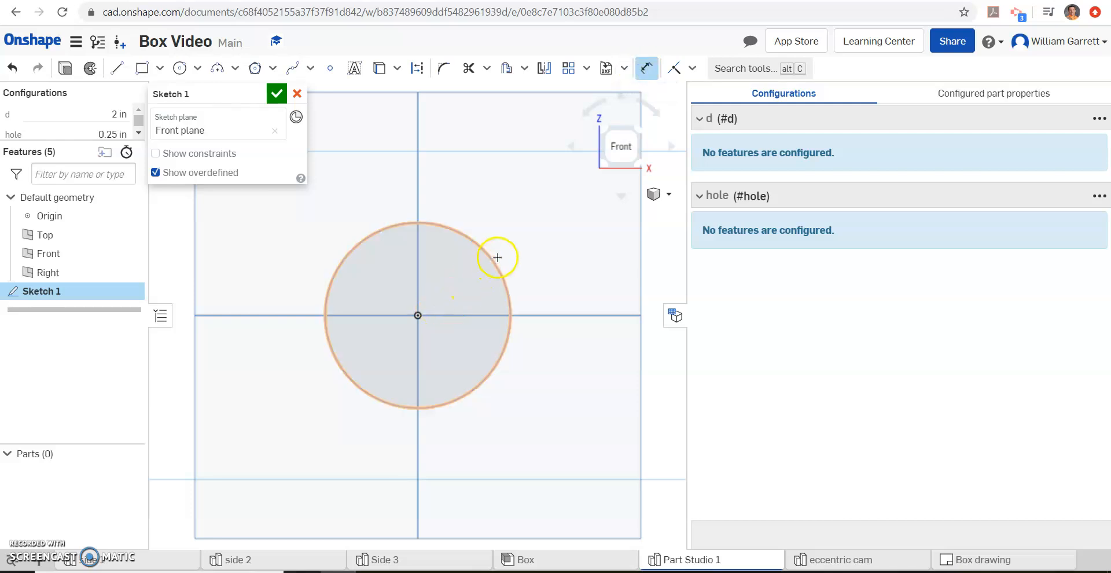
click(497, 257)
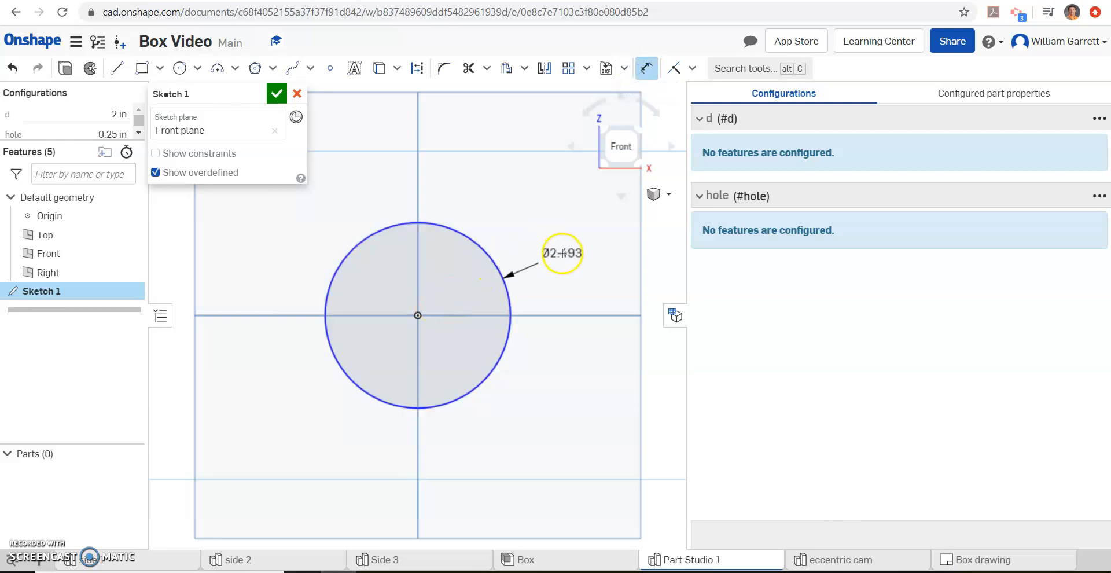
double_click(561, 253)
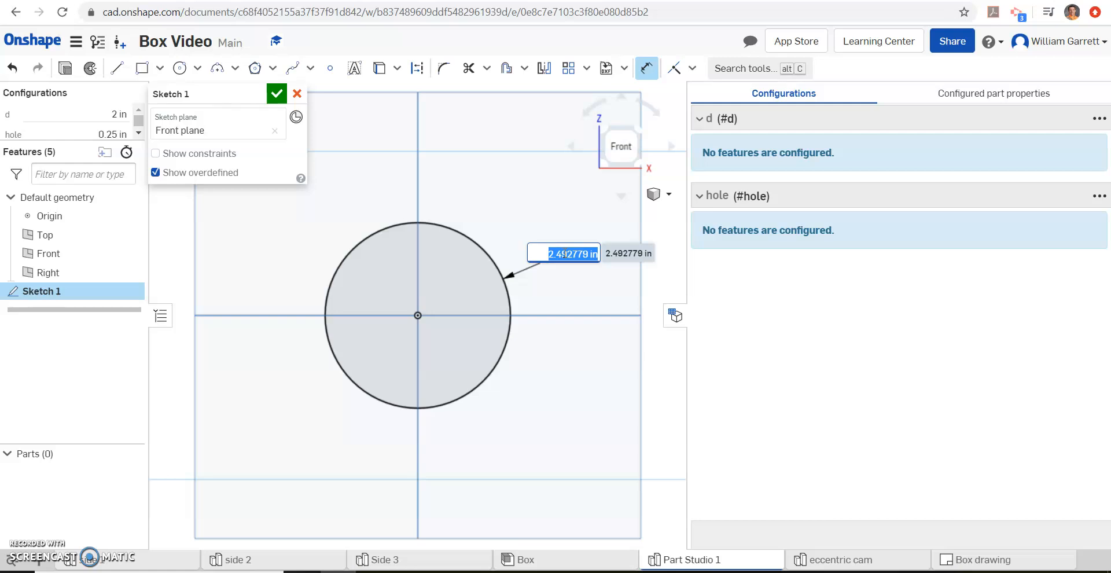
text(#d)
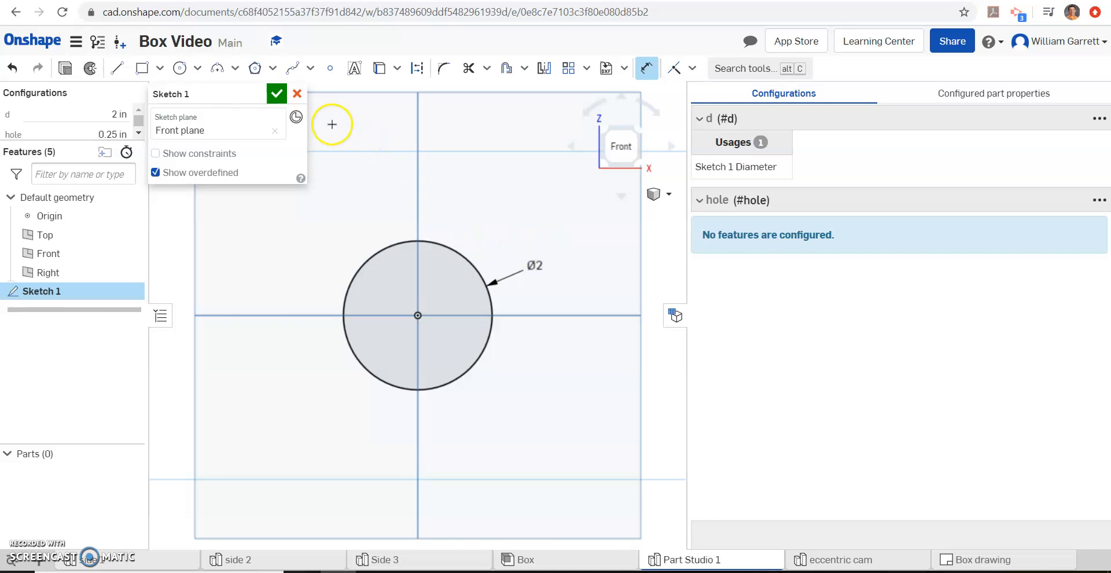
mouse_move(331, 124)
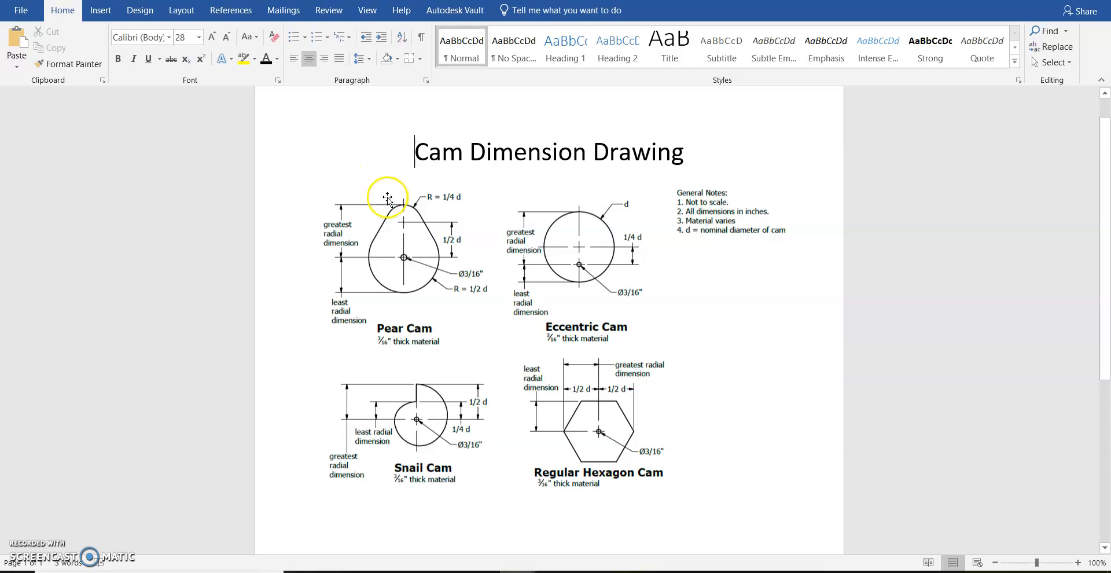
mouse_move(441, 201)
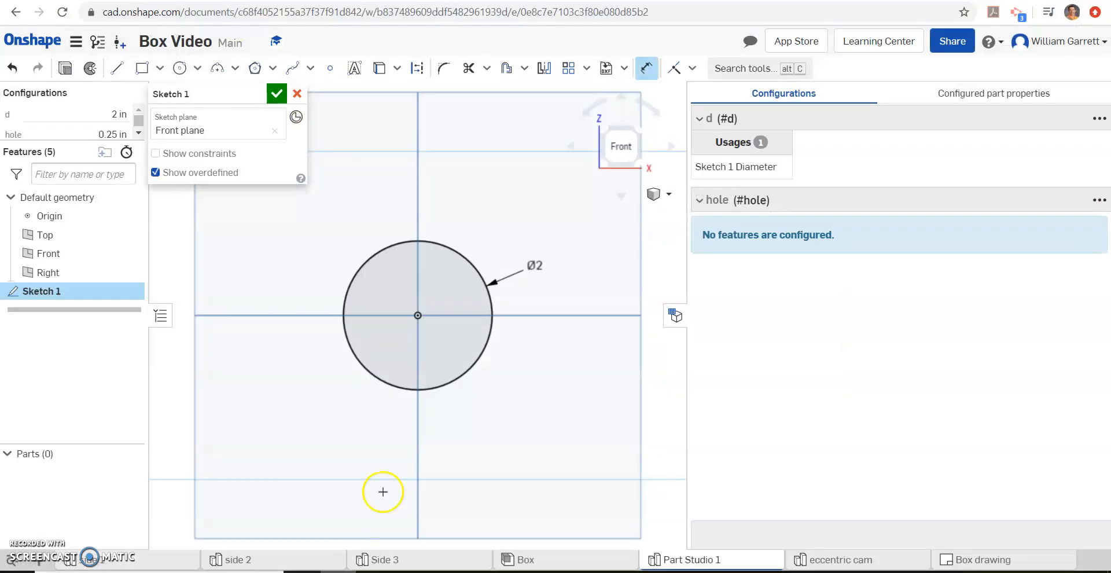
mouse_move(179, 68)
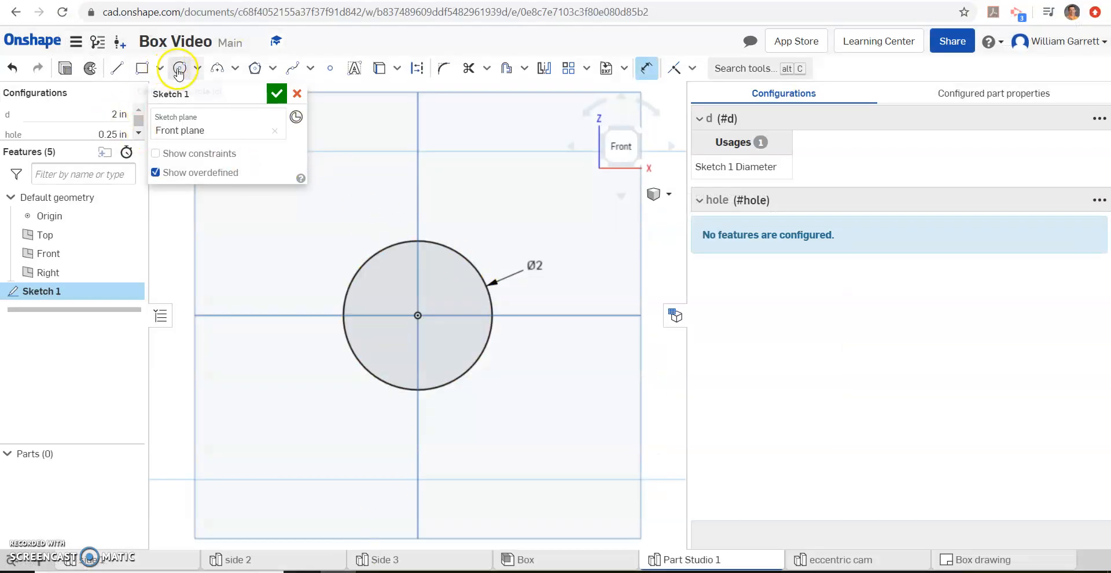
Draw a smaller circle above the origin with diameter 1/2*#d.
click(179, 68)
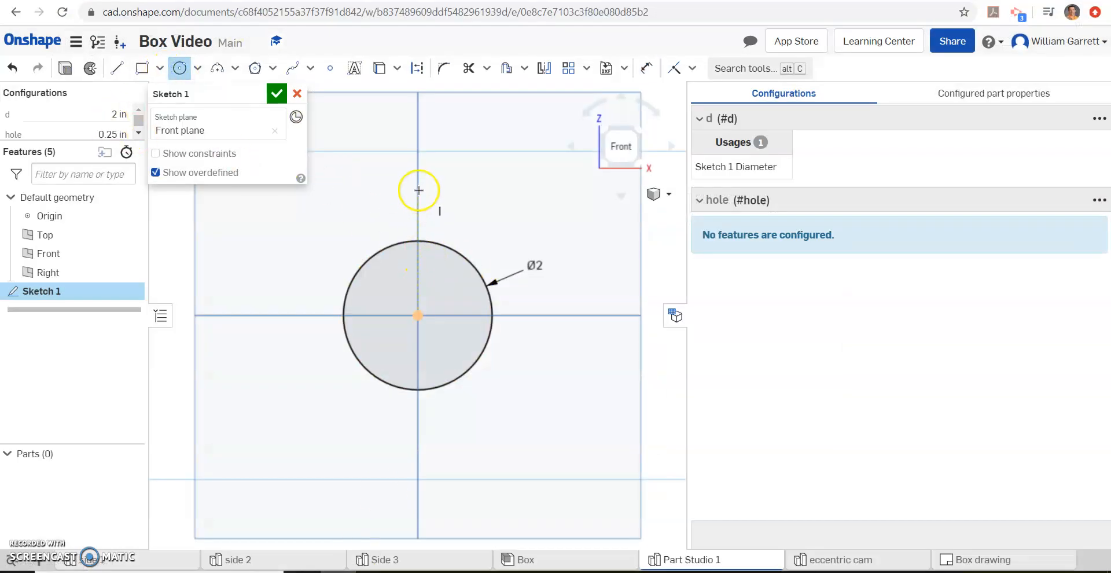
mouse_move(418, 173)
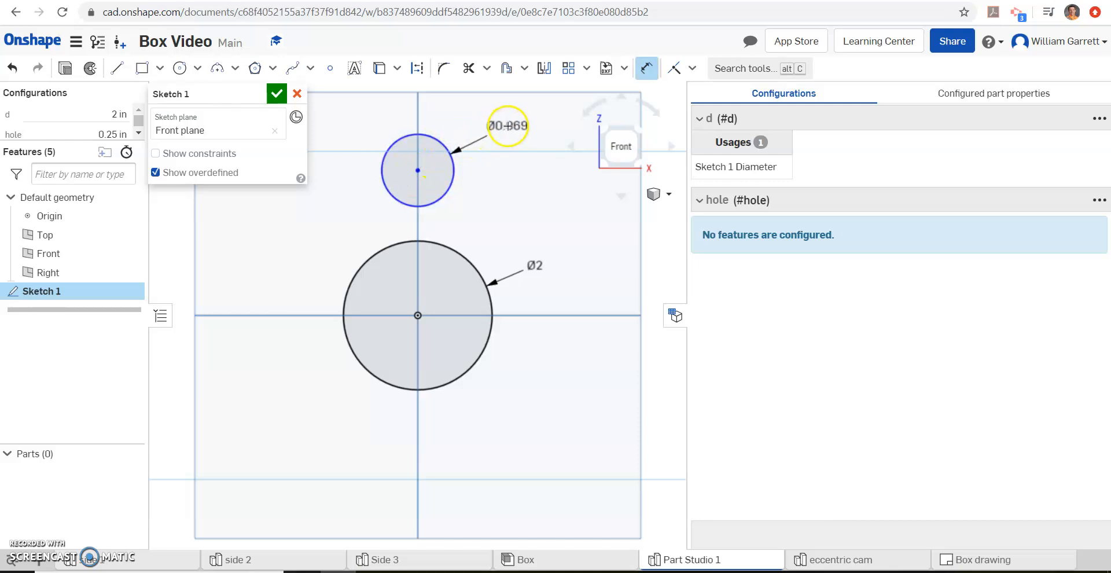
double_click(508, 126)
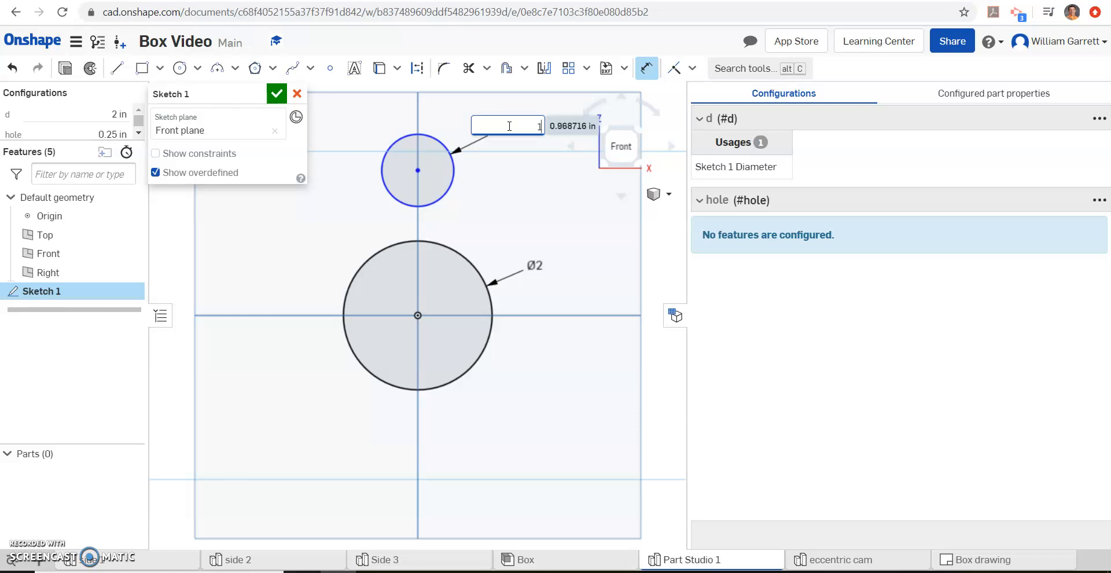
text(1/2)
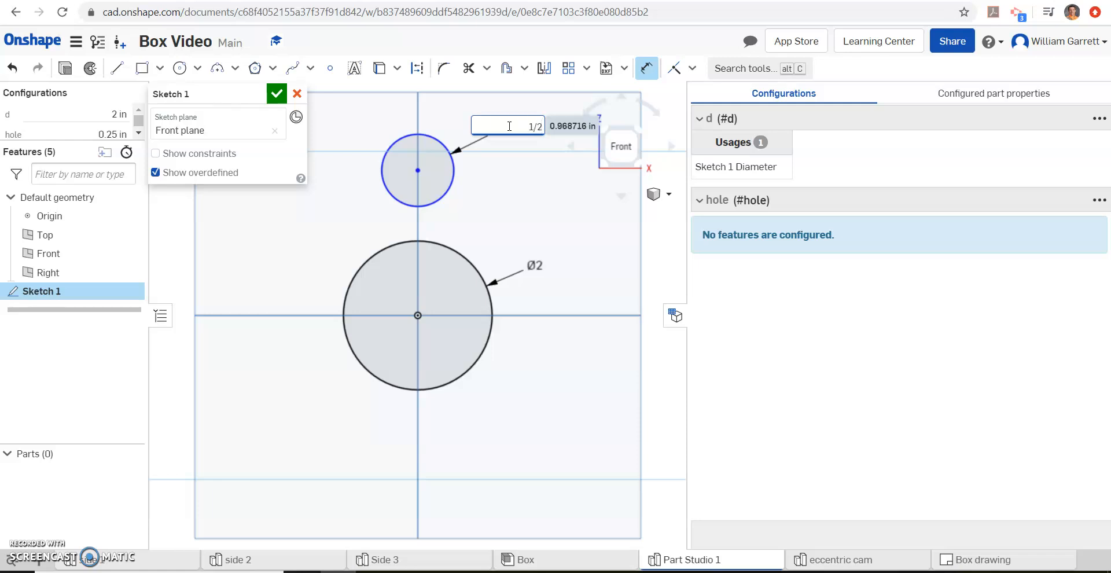
text(*d)
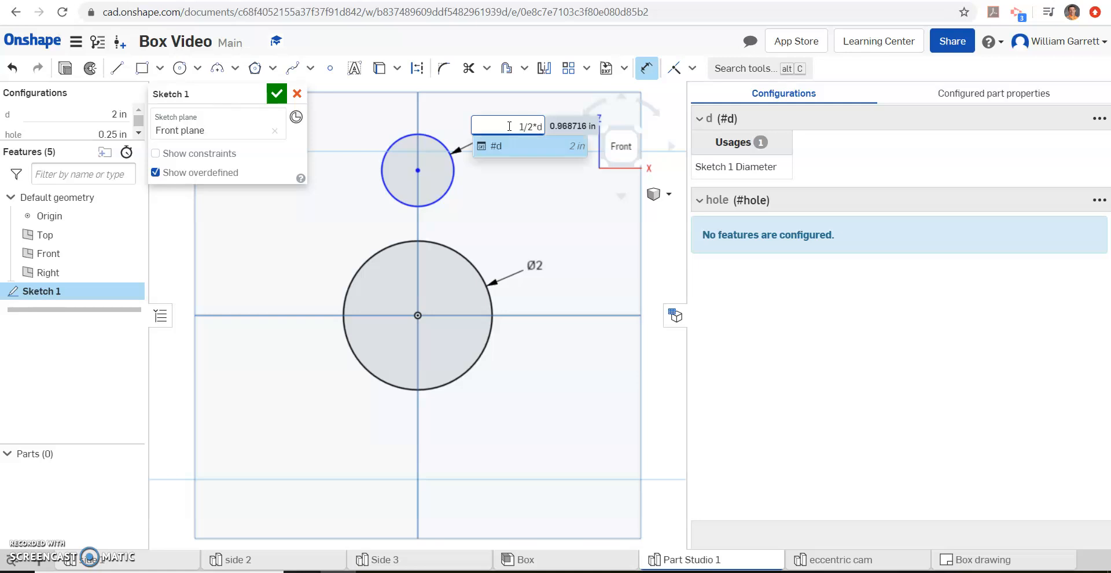
text(#d)
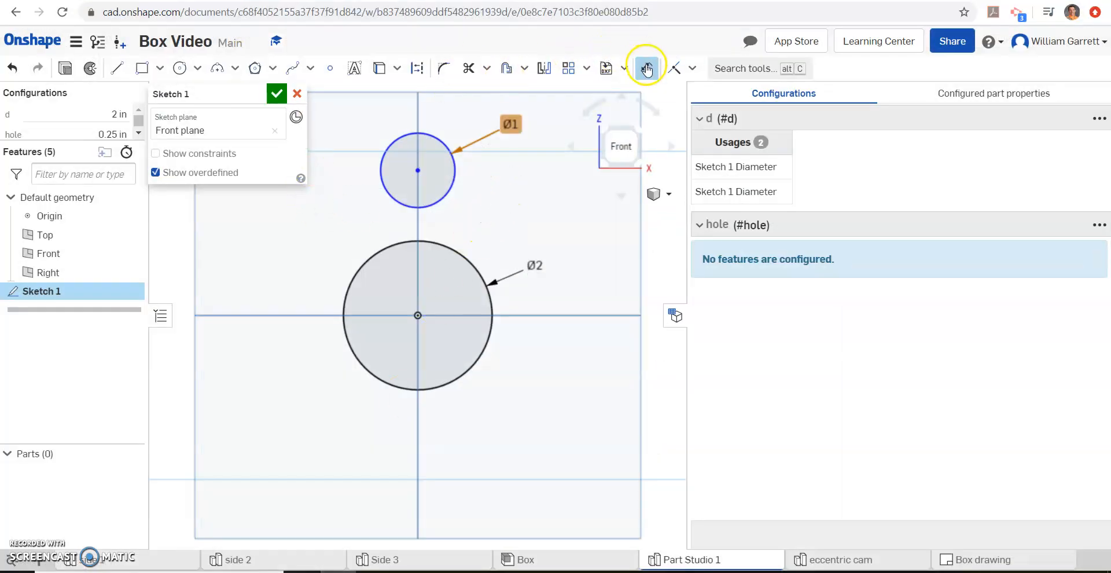
Dimension the small circle's centre 1/2*#d above the origin.
click(417, 69)
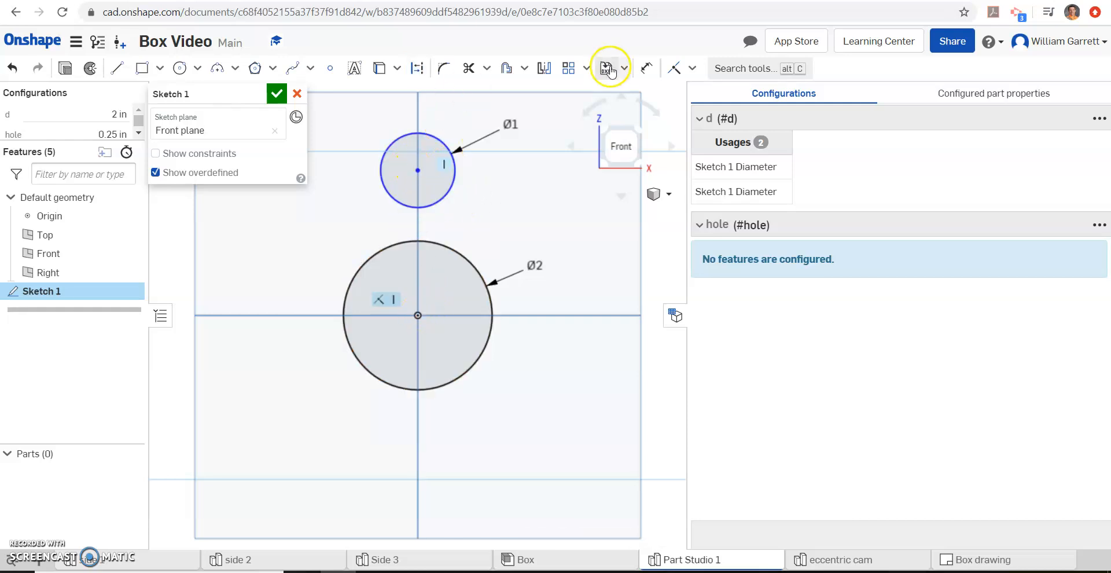
click(645, 68)
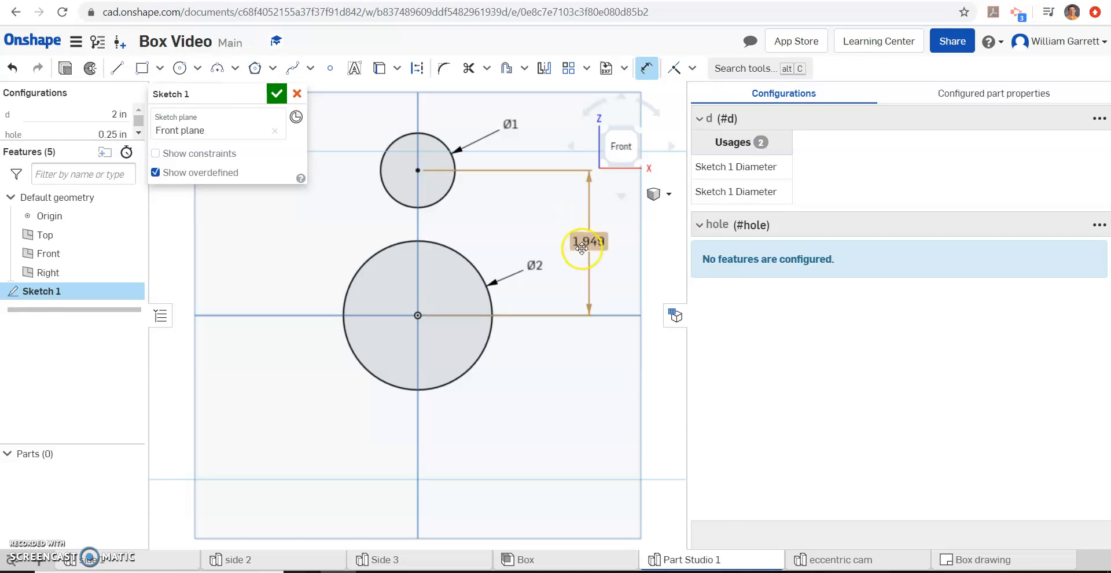
double_click(587, 241)
text(1/2)
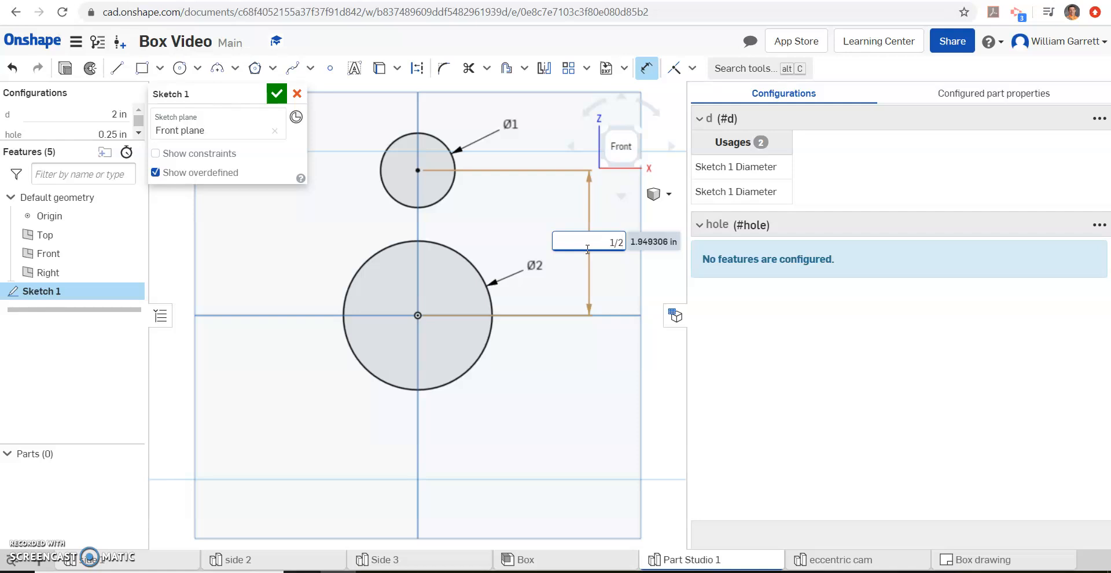
text(*d)
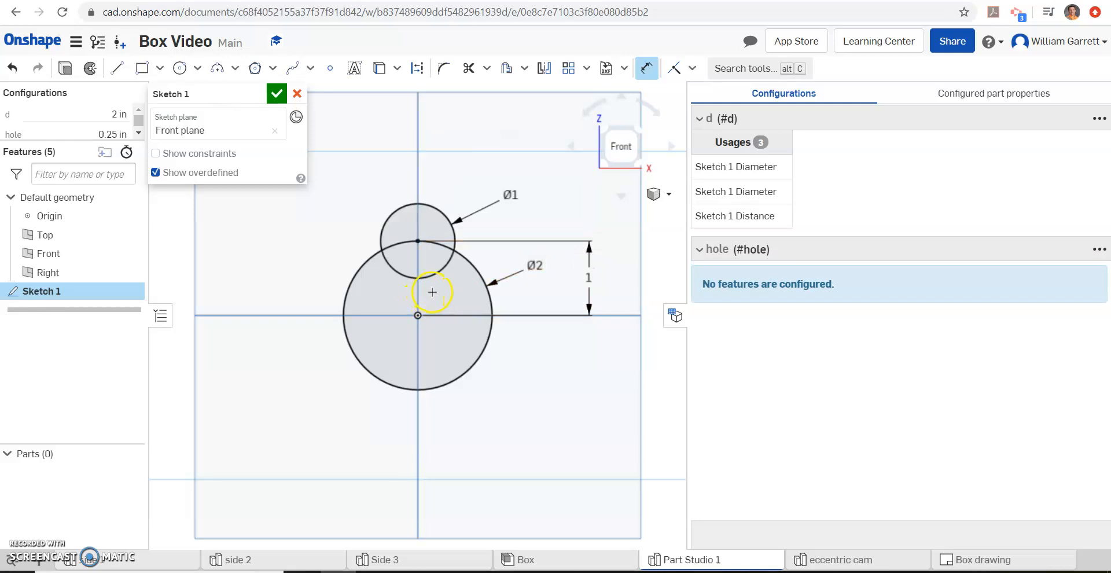
mouse_move(394, 374)
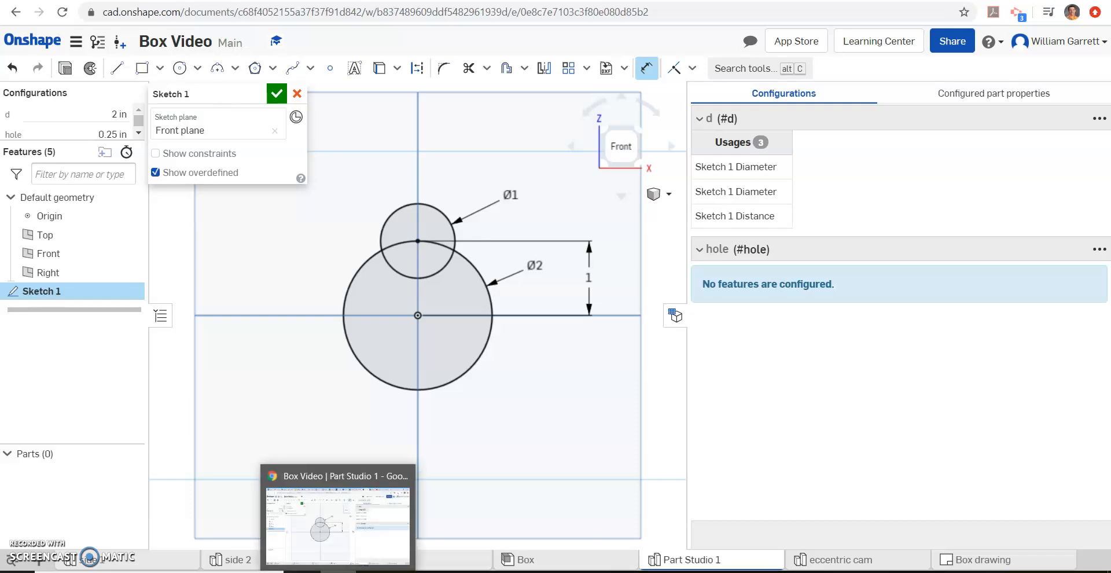
Start a slanted line to the left of the two circles with the Line tool.
click(337, 518)
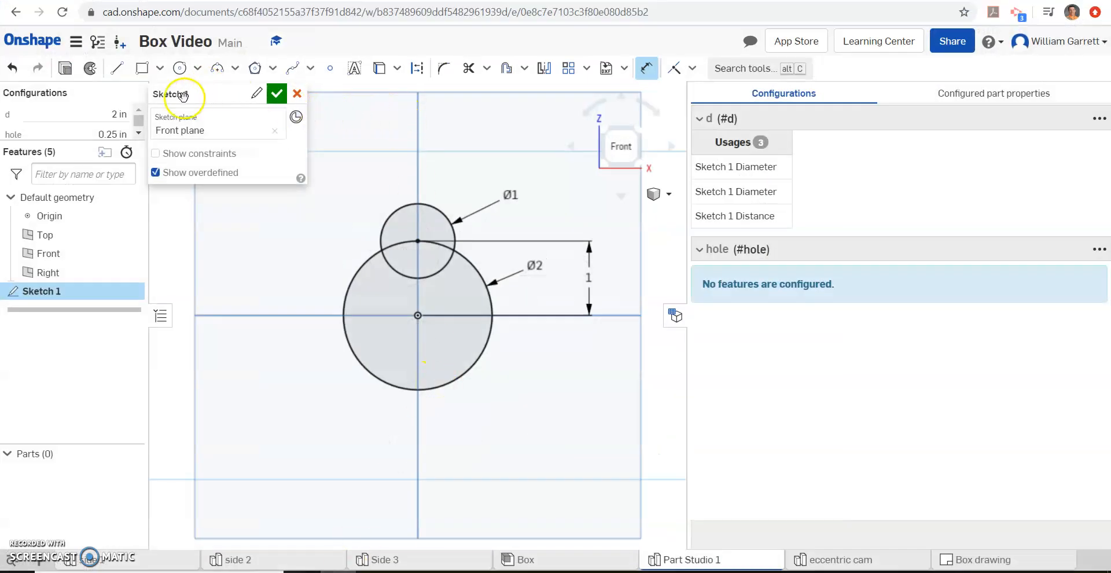
click(117, 68)
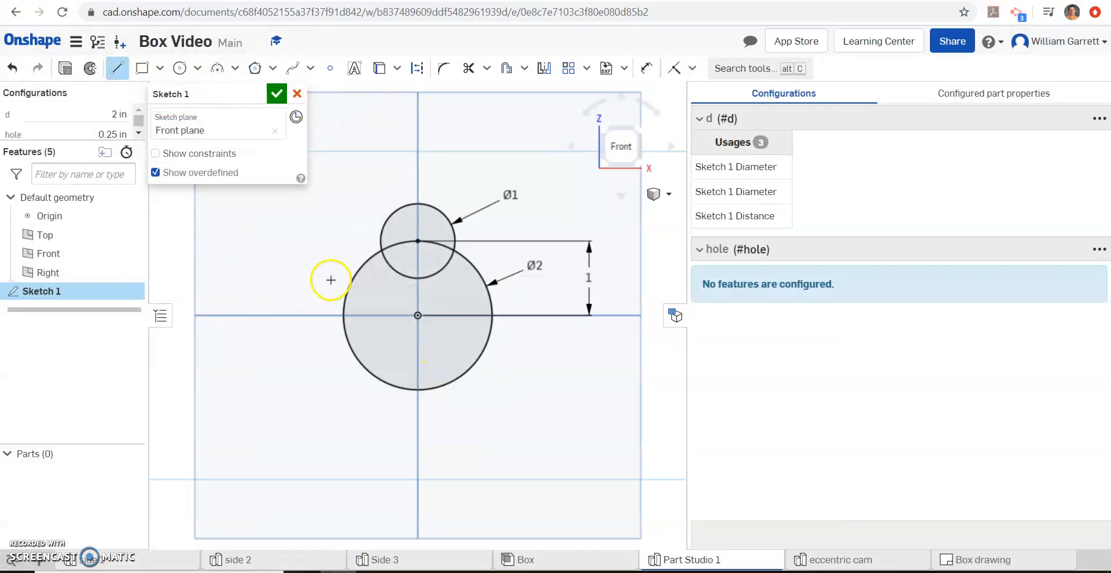
mouse_move(314, 284)
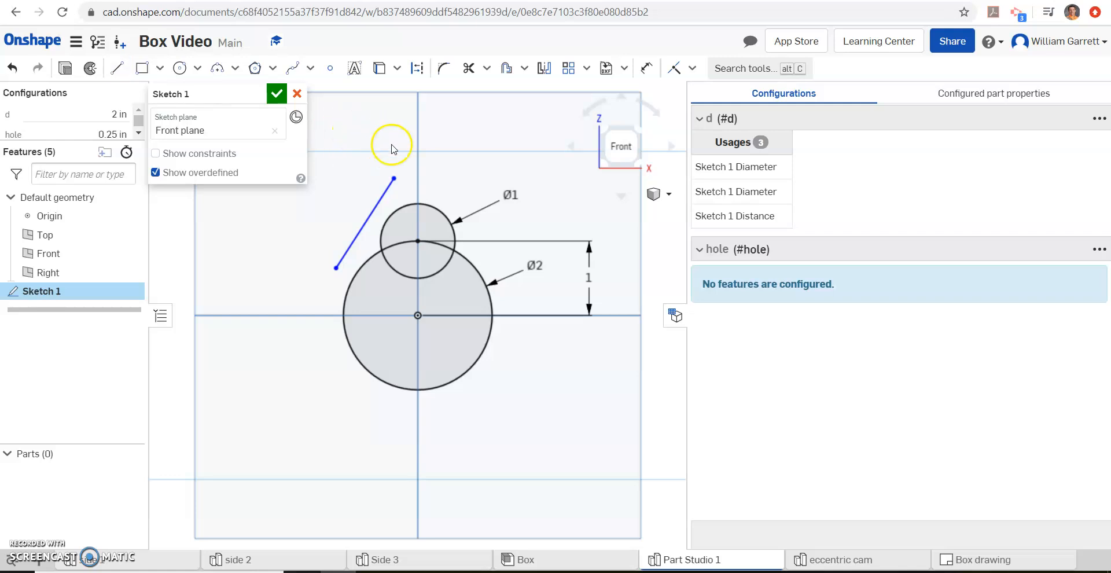
mouse_move(468, 107)
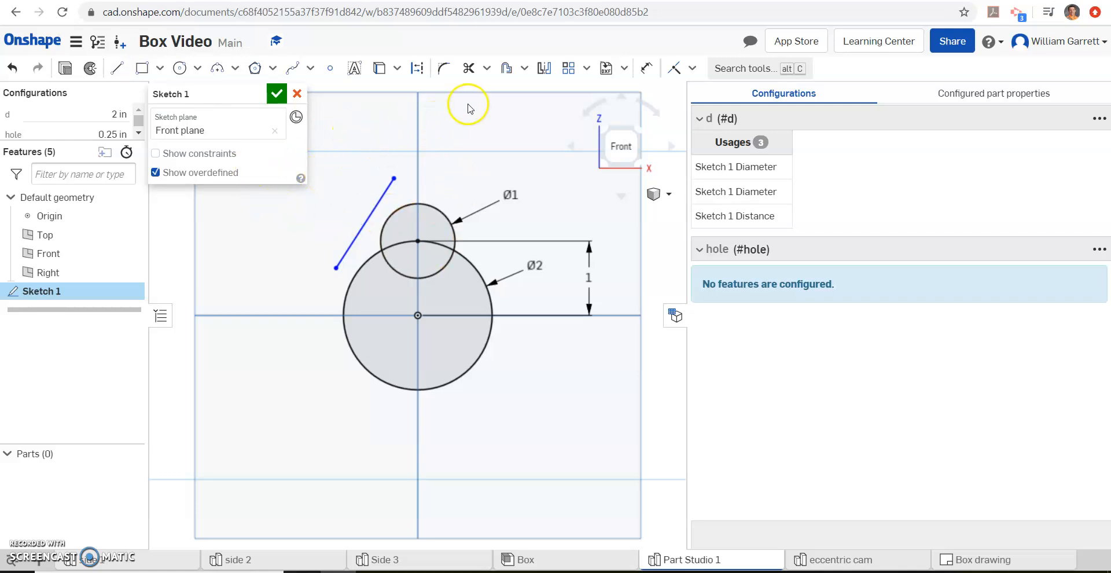
mouse_move(598, 97)
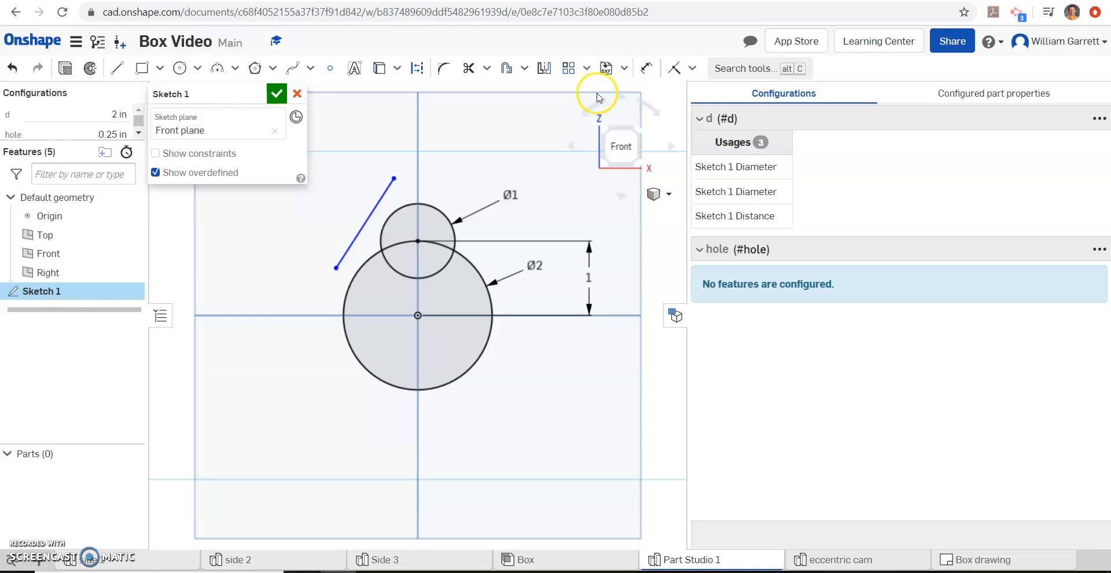
mouse_move(487, 78)
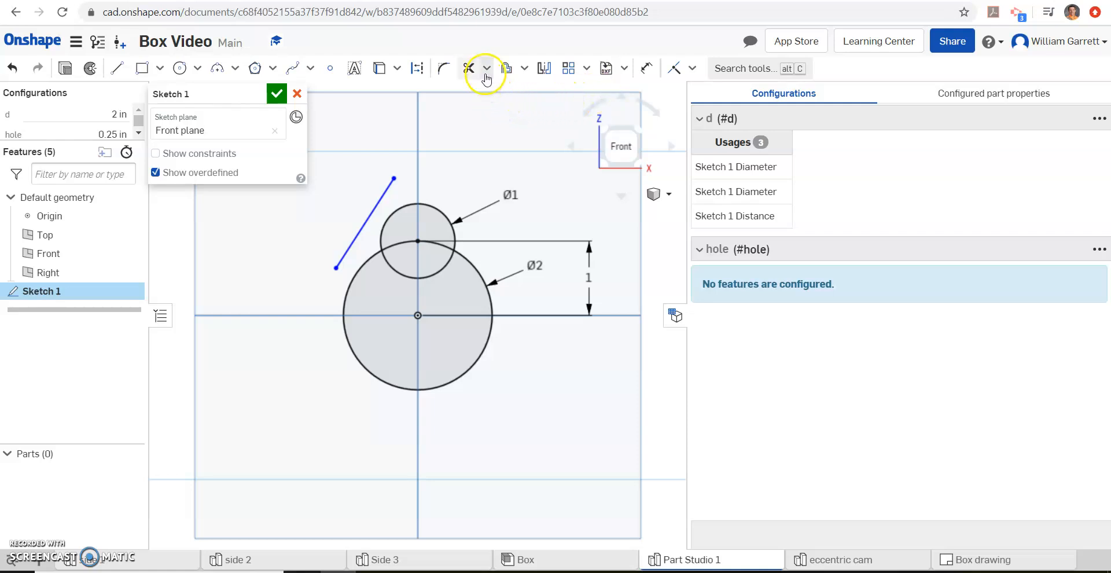
mouse_move(468, 68)
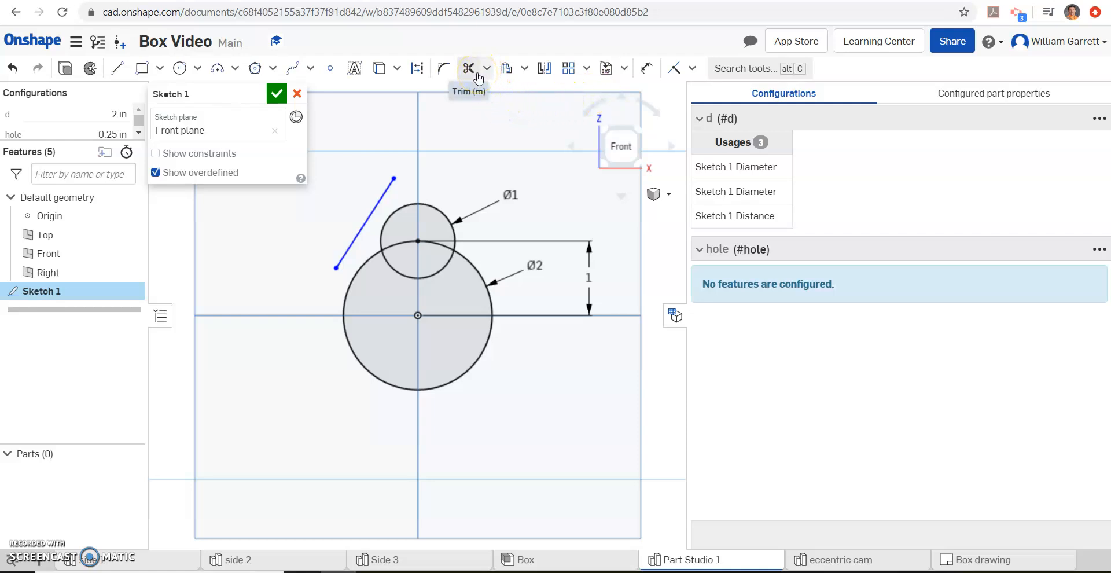
mouse_move(507, 69)
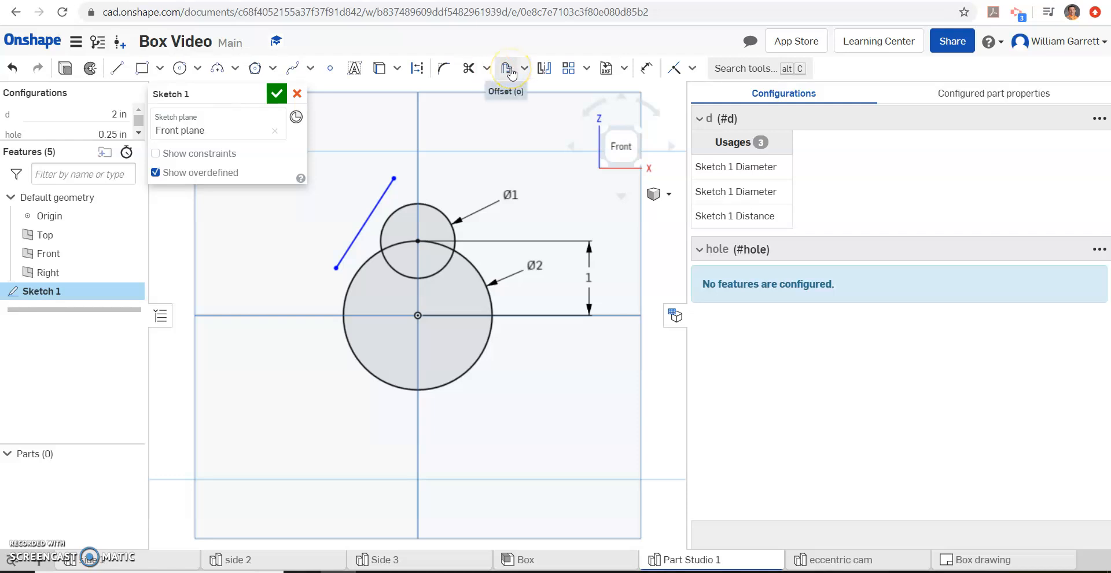
mouse_move(544, 68)
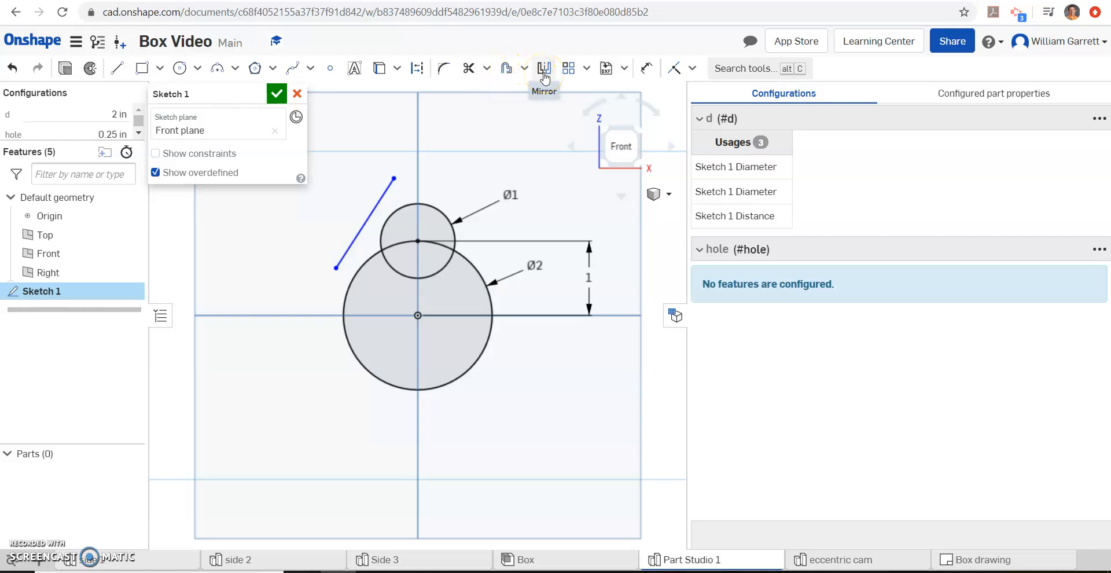
mouse_move(621, 75)
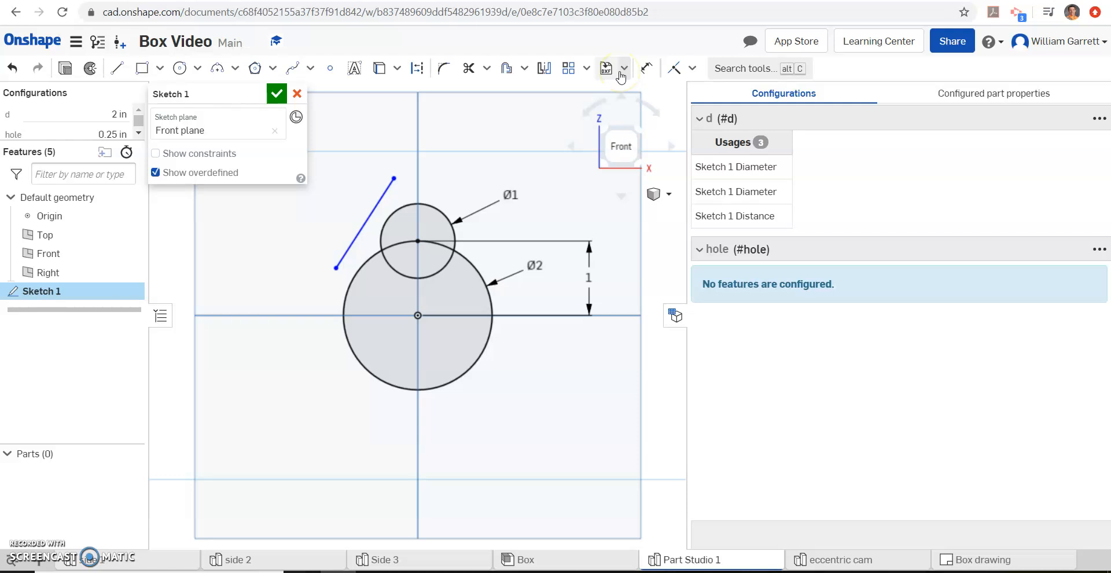
mouse_move(251, 85)
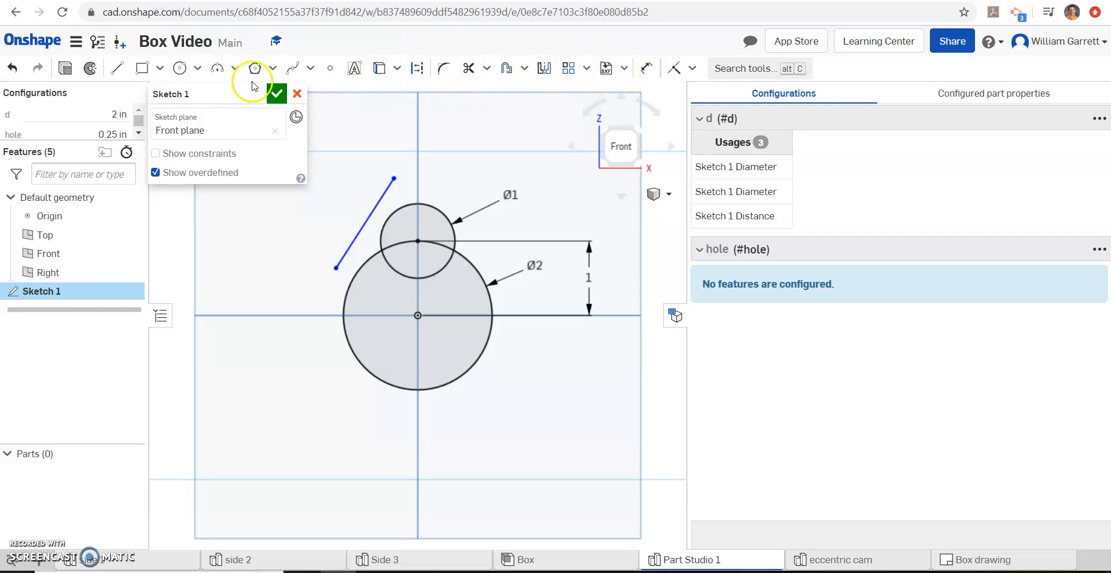
mouse_move(355, 69)
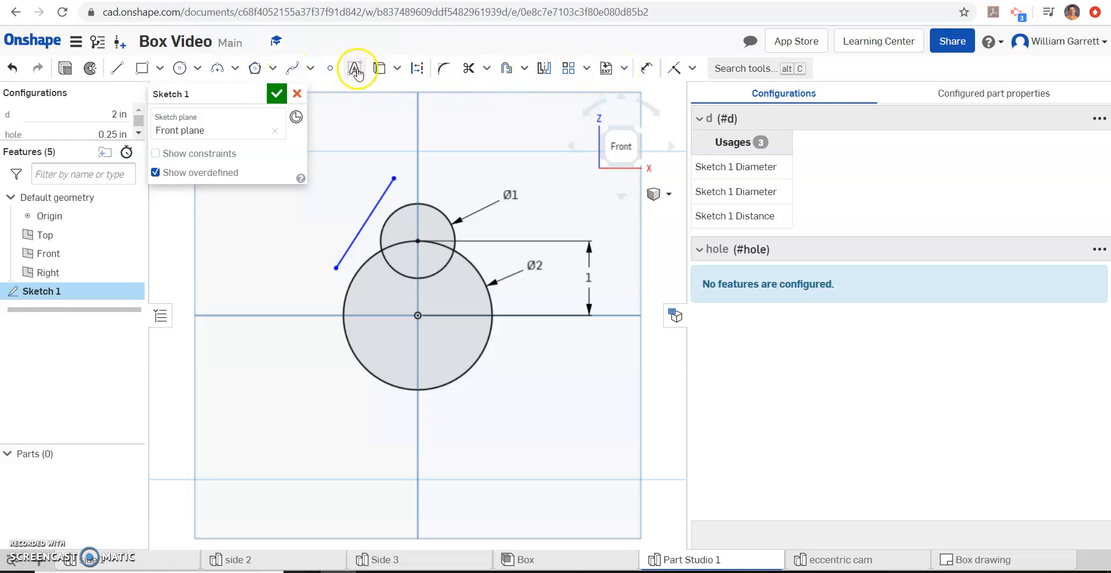
mouse_move(381, 69)
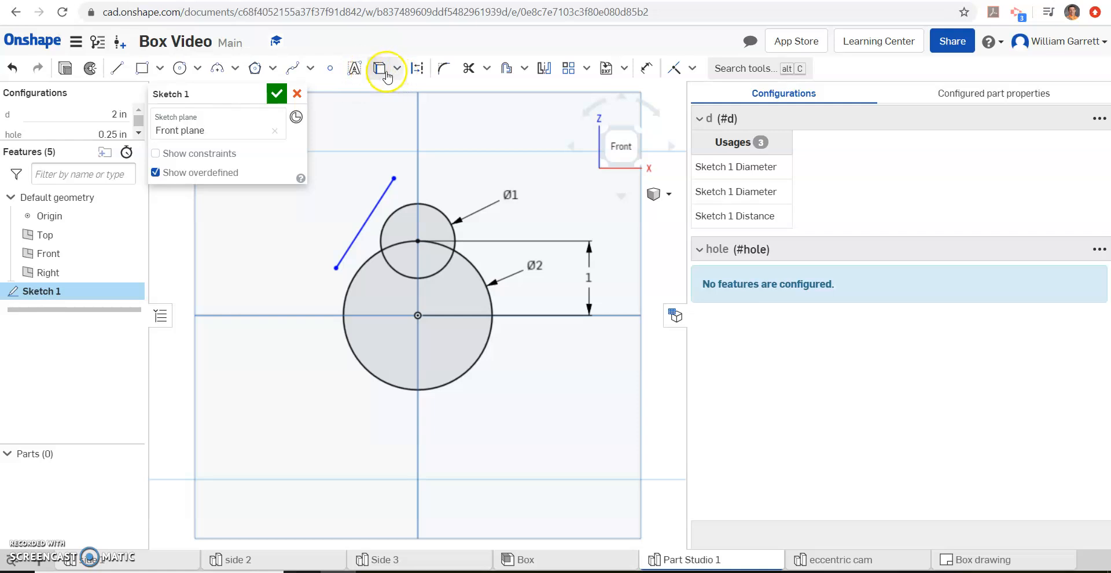
mouse_move(417, 69)
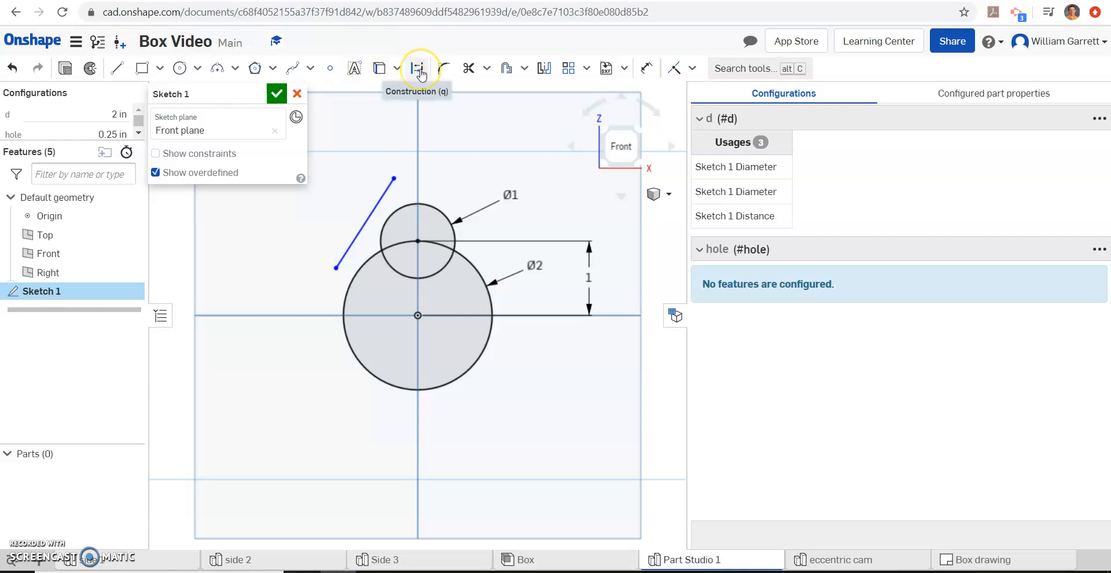
mouse_move(455, 69)
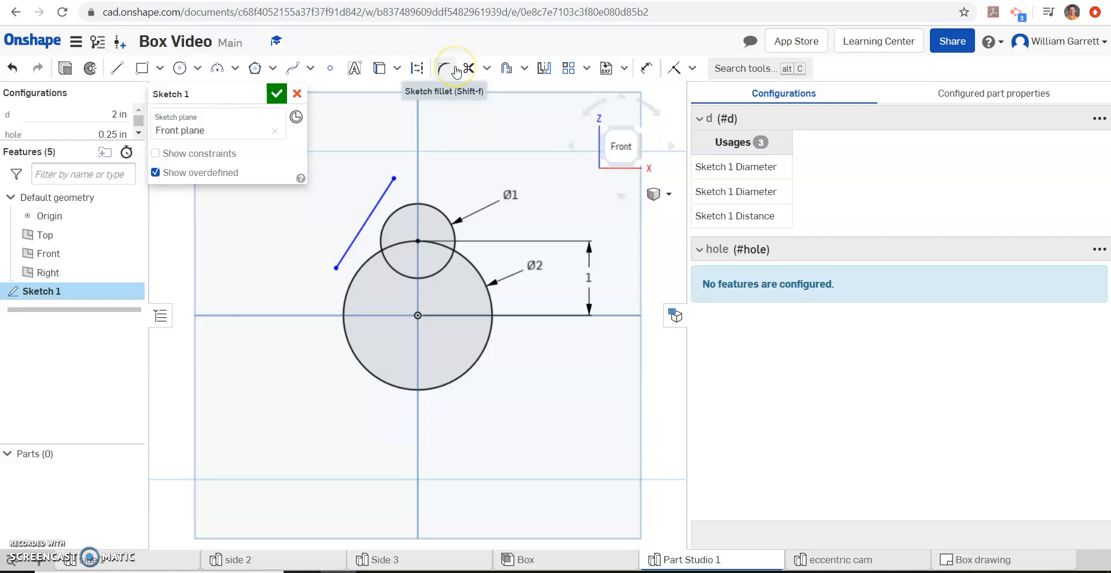
mouse_move(506, 68)
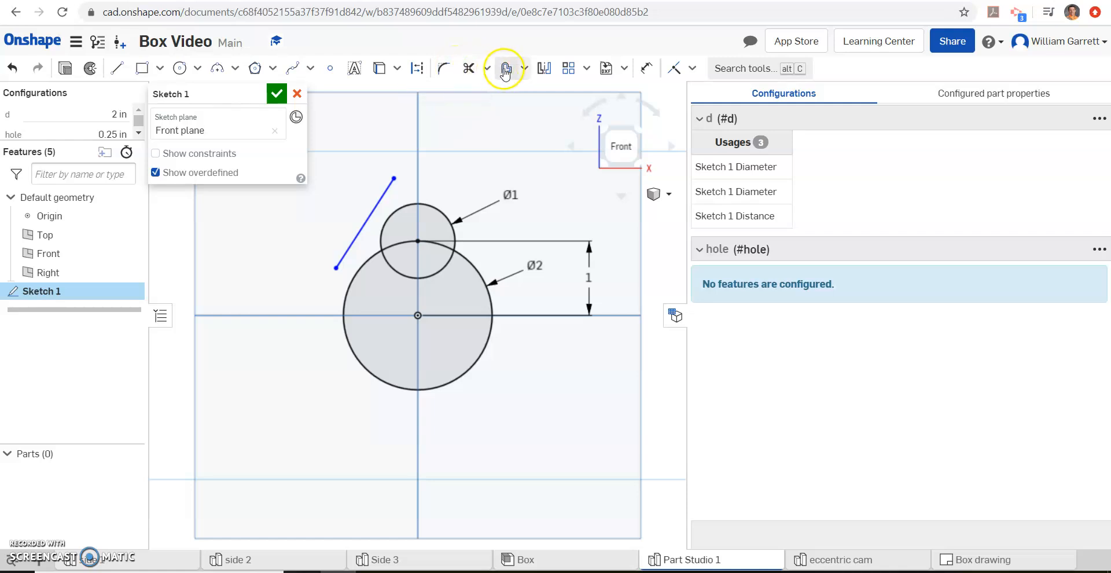
mouse_move(544, 68)
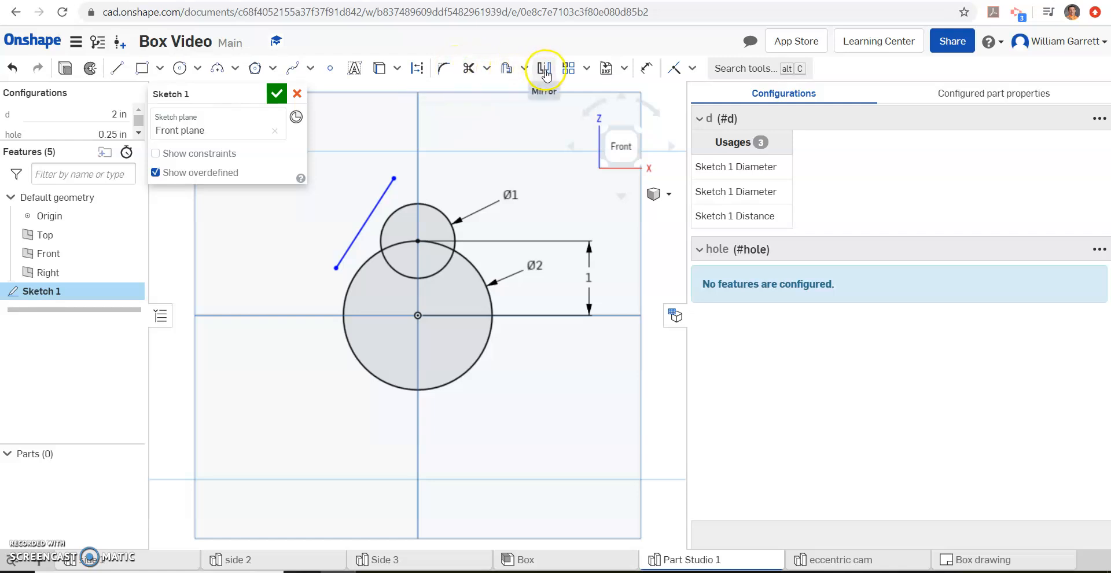
mouse_move(604, 68)
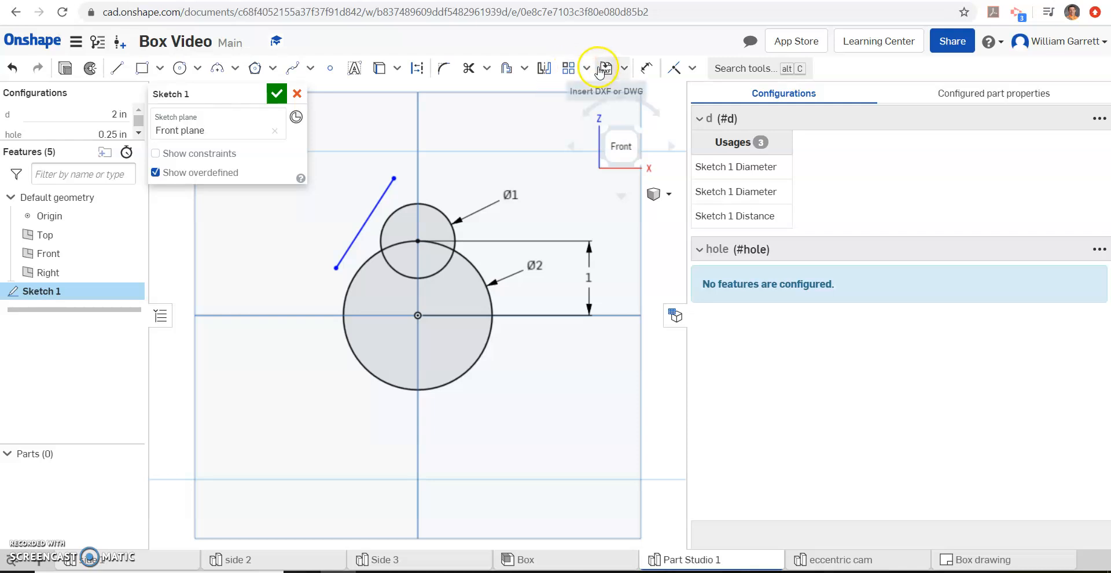
mouse_move(673, 68)
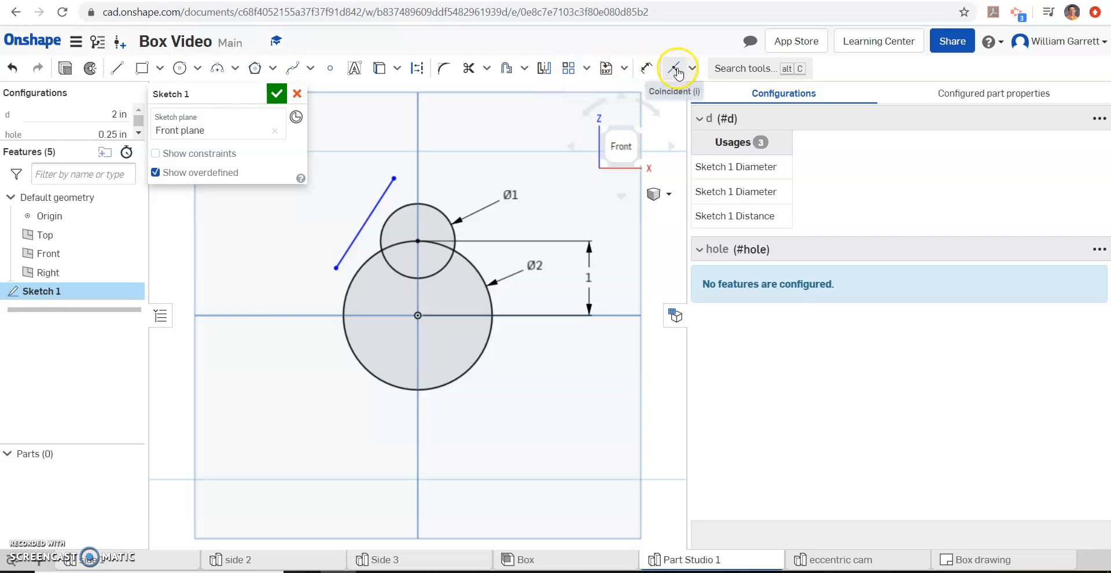
Make the left line tangent to both circles and add a matching right-side line.
click(692, 68)
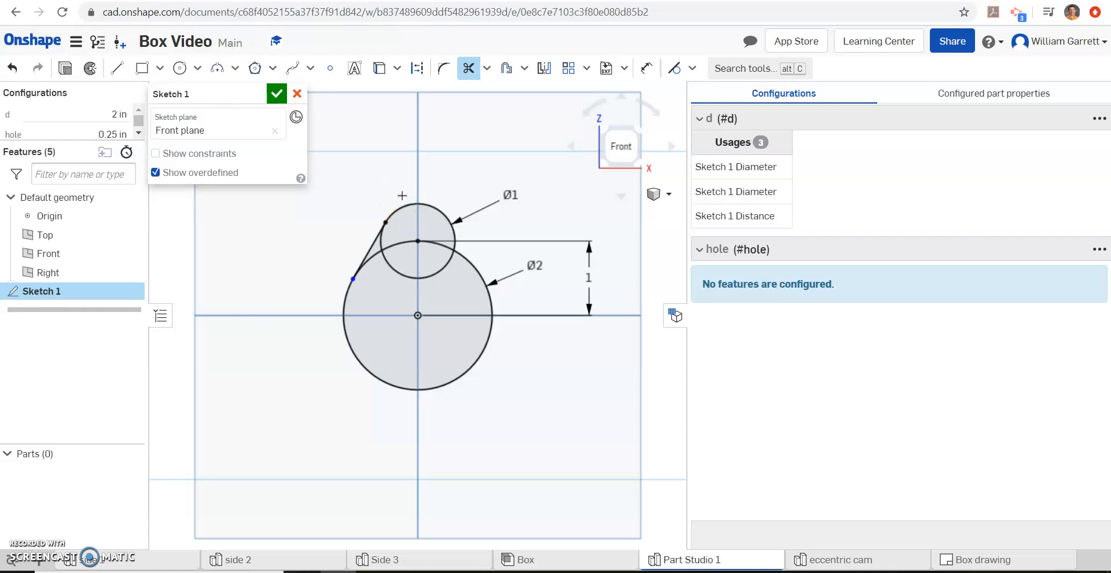
mouse_move(111, 85)
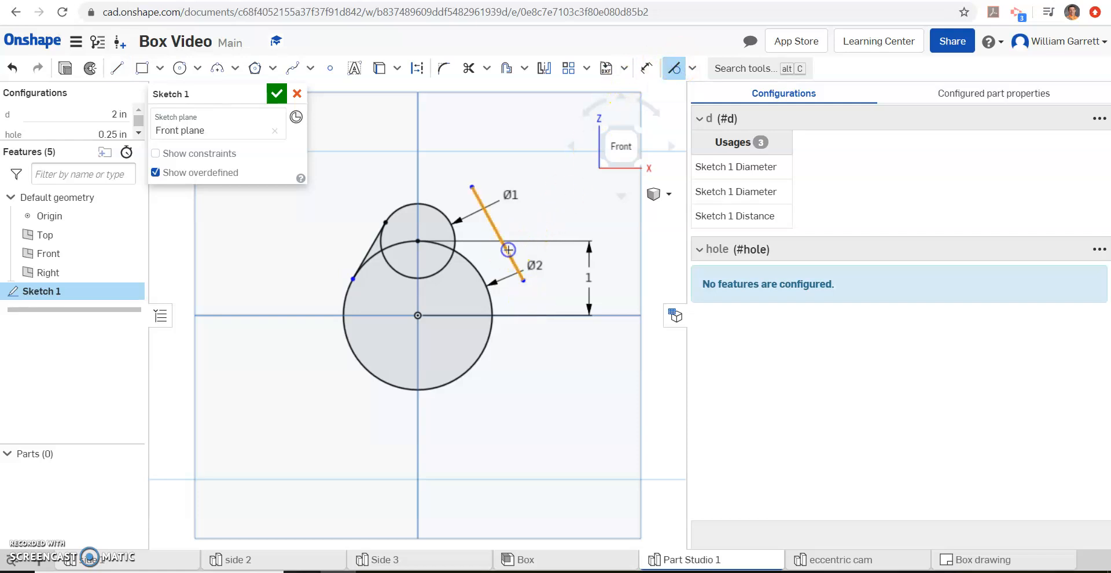
drag(508, 249, 479, 270)
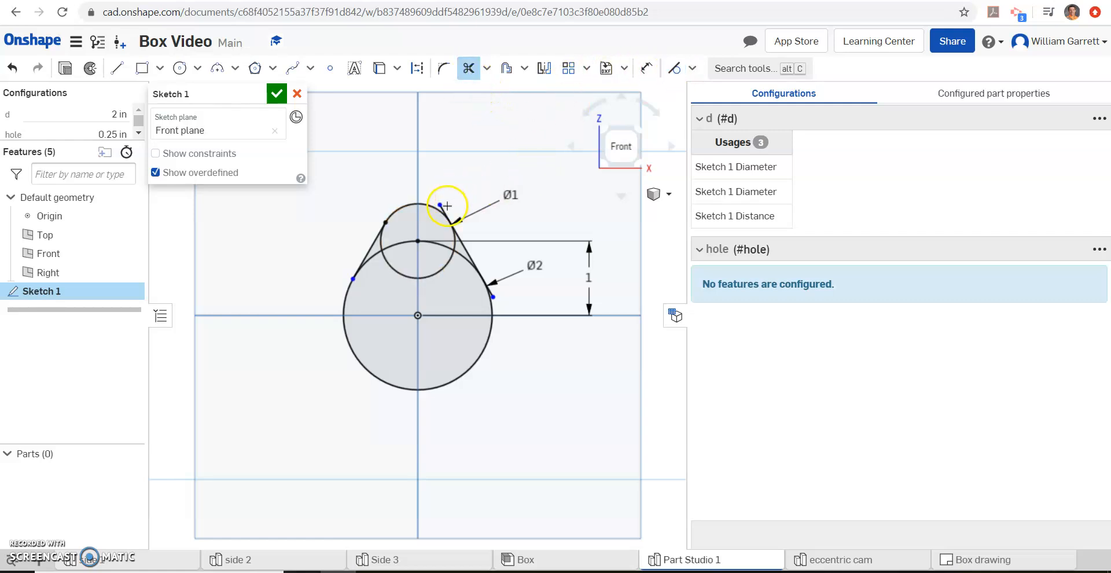
mouse_move(502, 305)
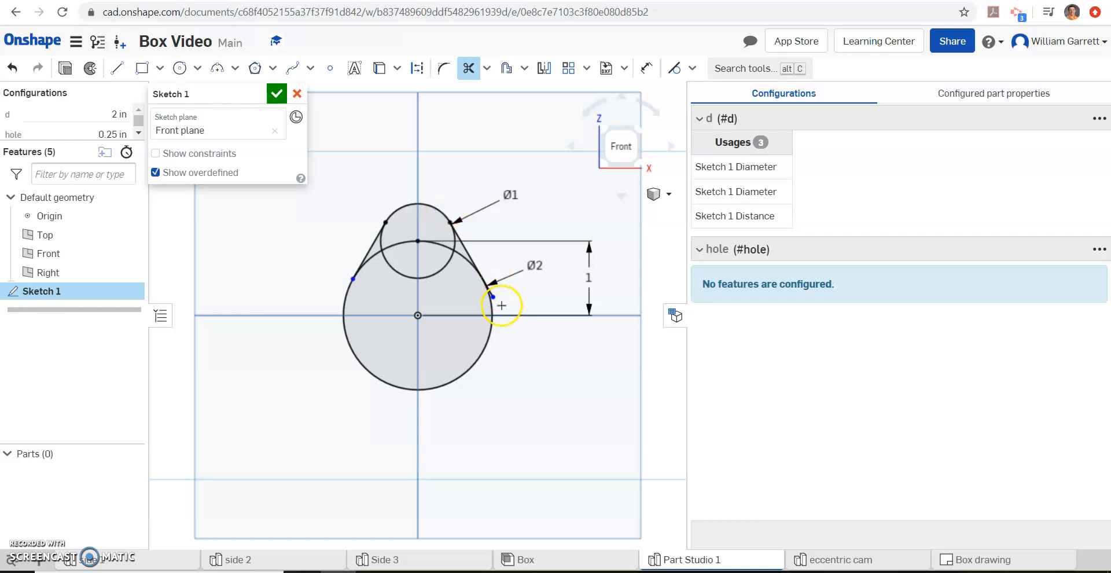
mouse_move(493, 293)
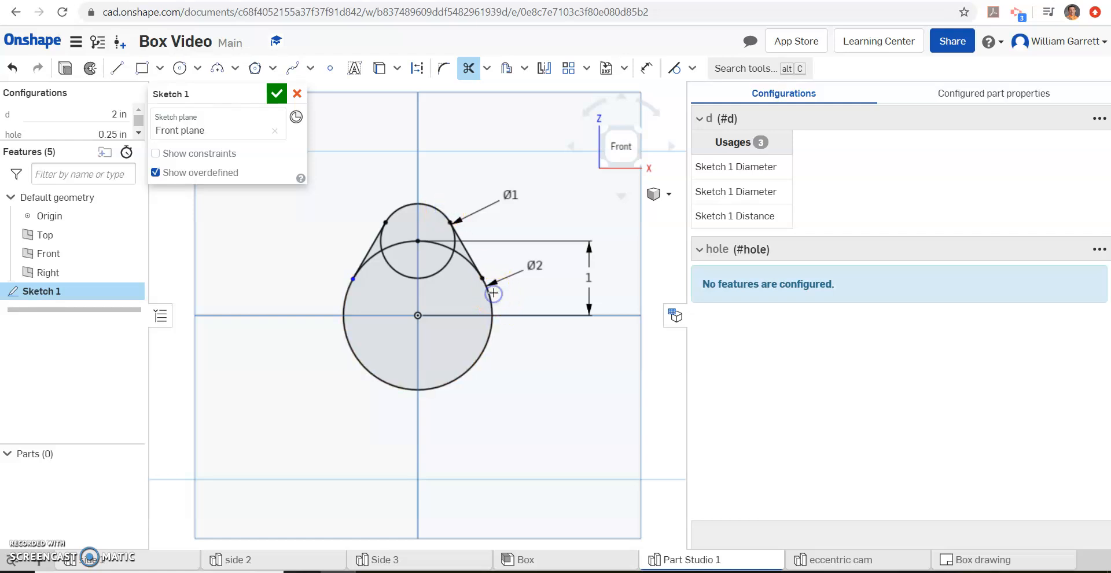
mouse_move(395, 257)
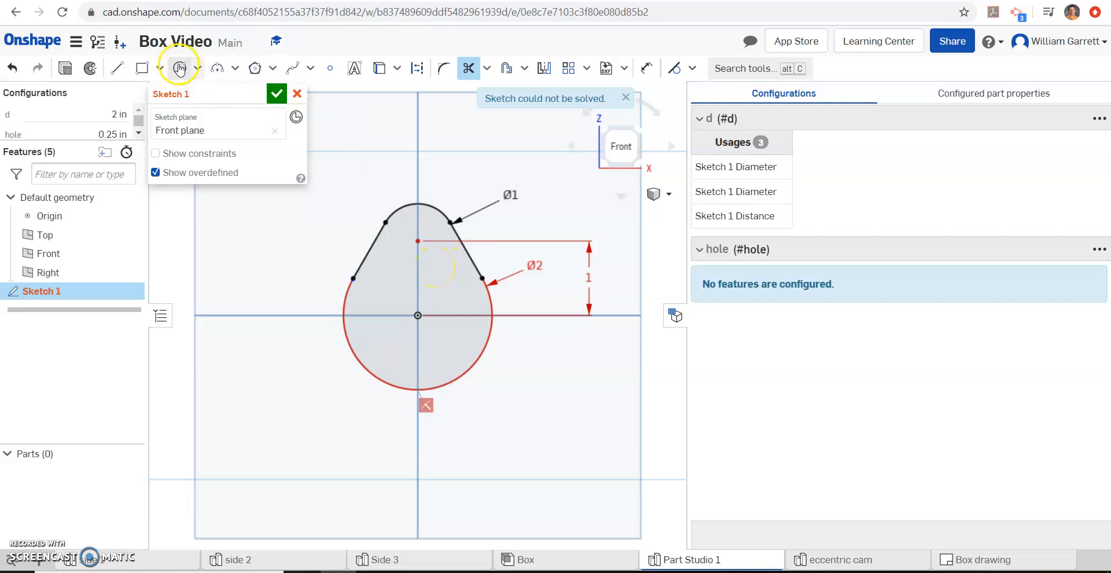
Add a centre hole circle at the origin with diameter #hole (0.25 in).
click(180, 68)
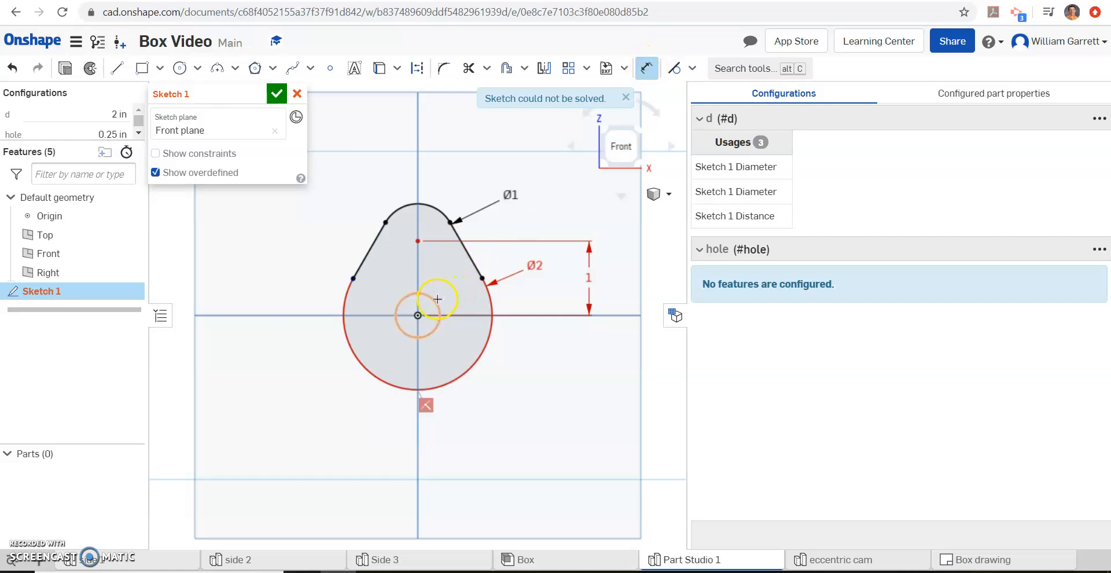
click(417, 315)
text(hole)
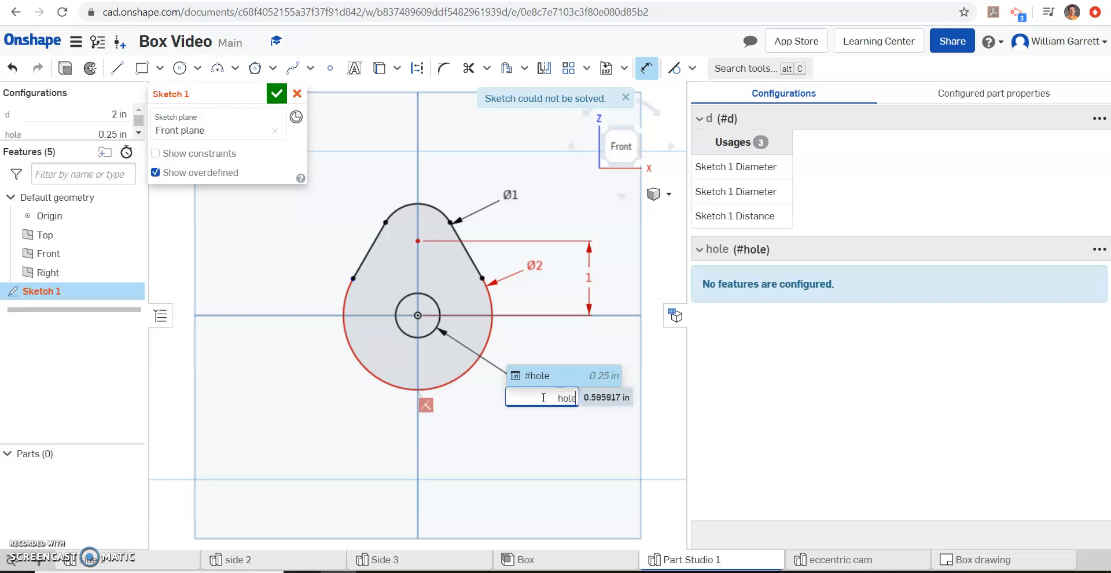
key(Return)
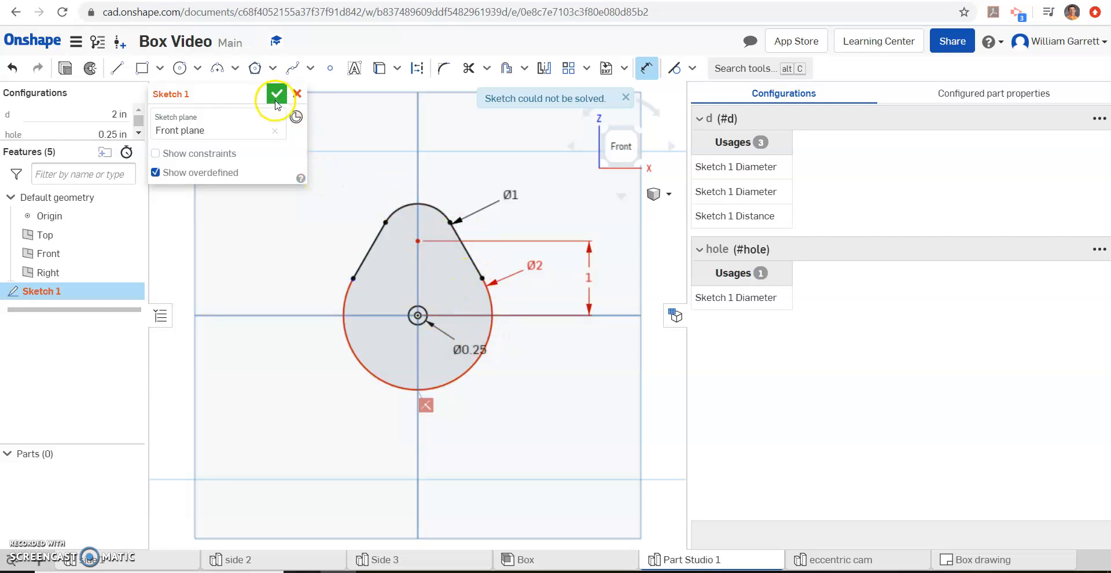
Close Sketch 1 and extrude the pear-shaped region into a thin Part 1.
click(277, 94)
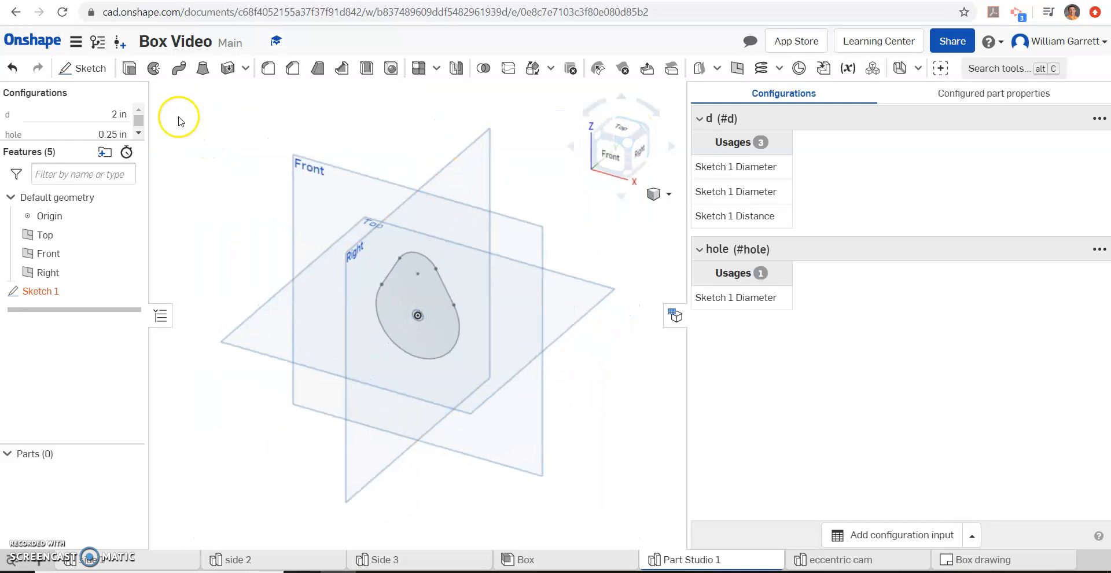
click(268, 69)
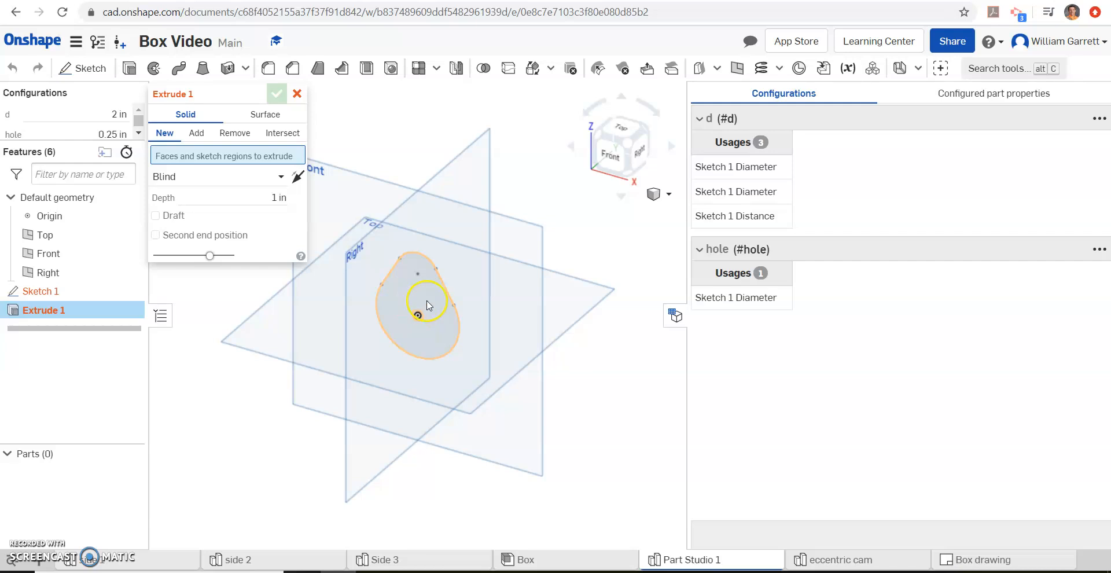
click(426, 305)
text(25)
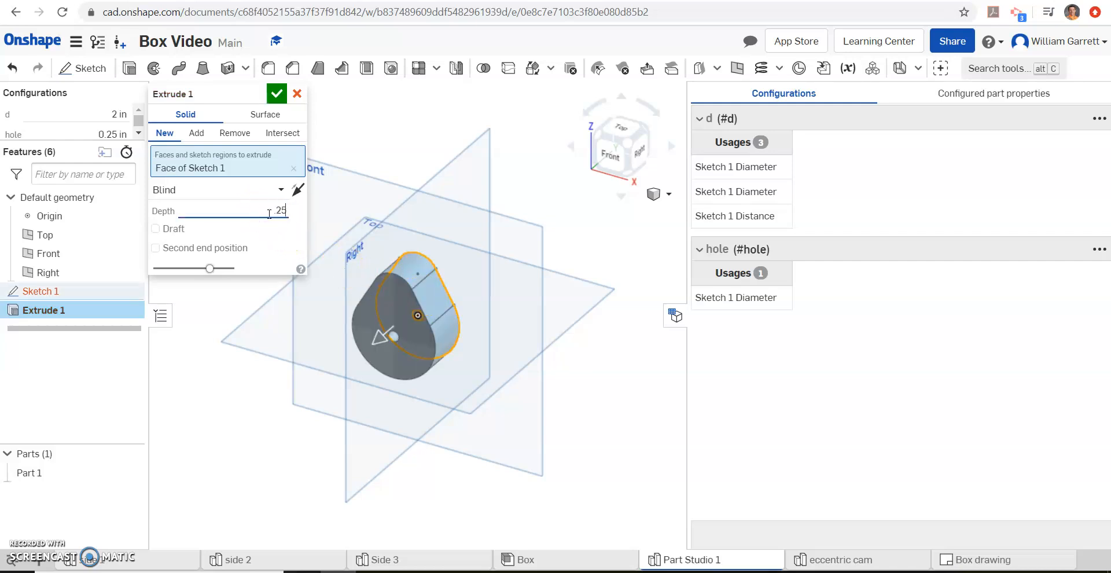
mouse_move(266, 127)
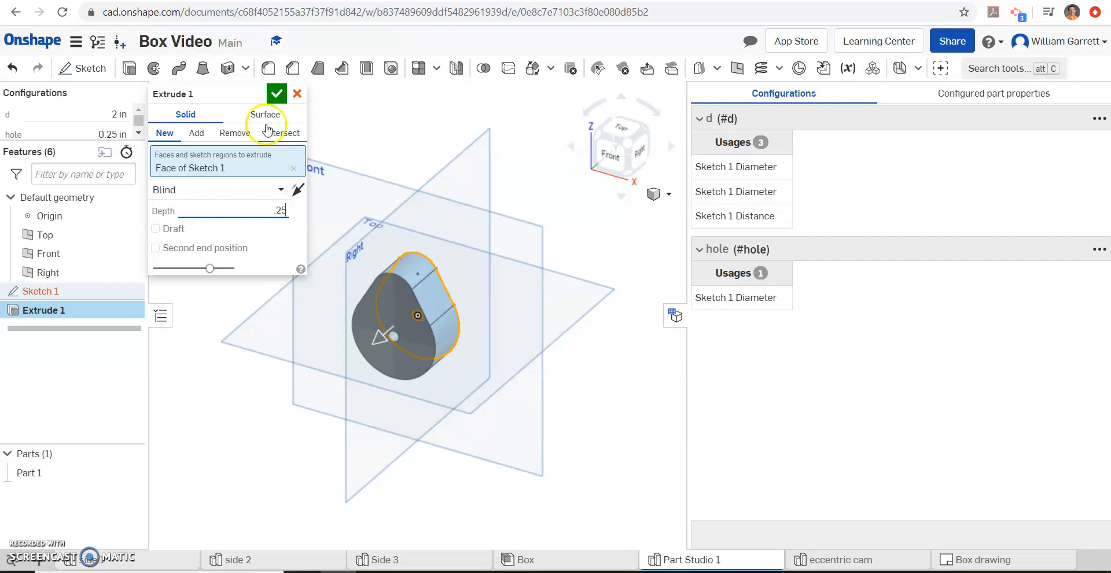
click(277, 93)
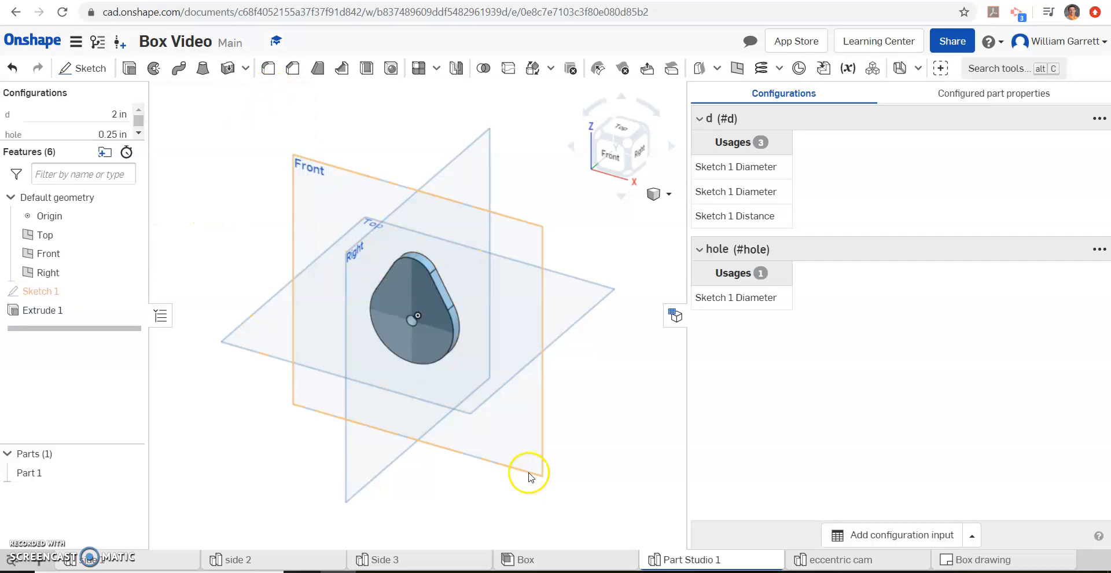
Rename Part 1 to 'Pear cam' and start renaming the Part Studio 1 tab.
right_click(29, 472)
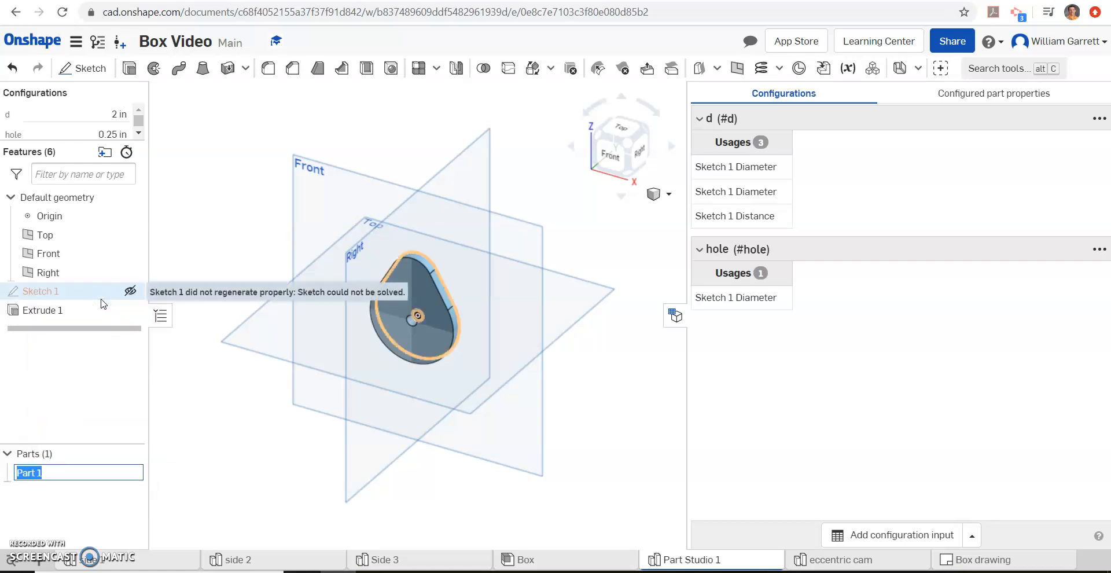
text(Pear cam)
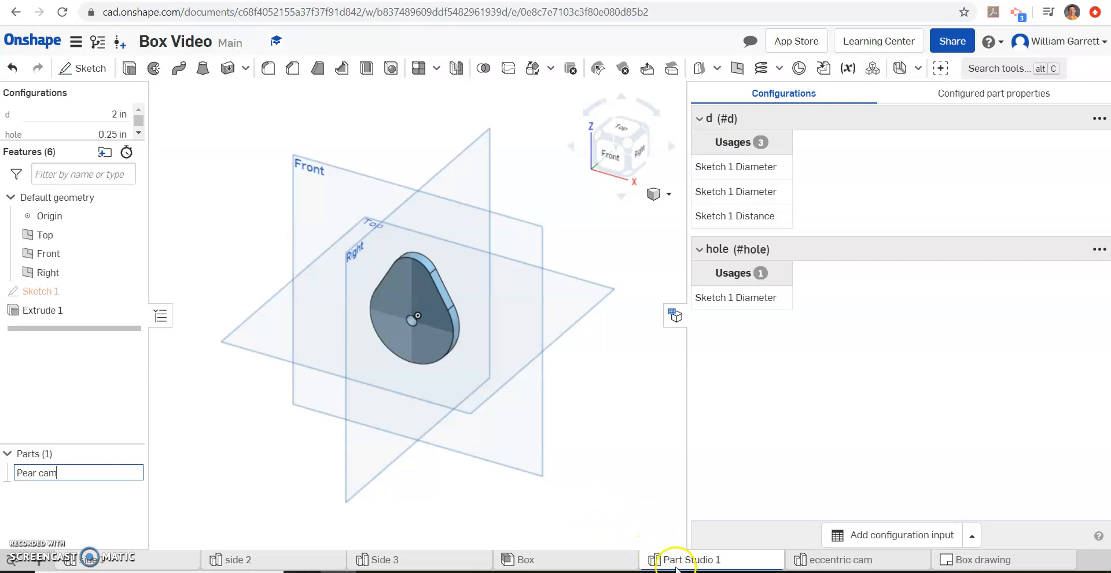
right_click(691, 560)
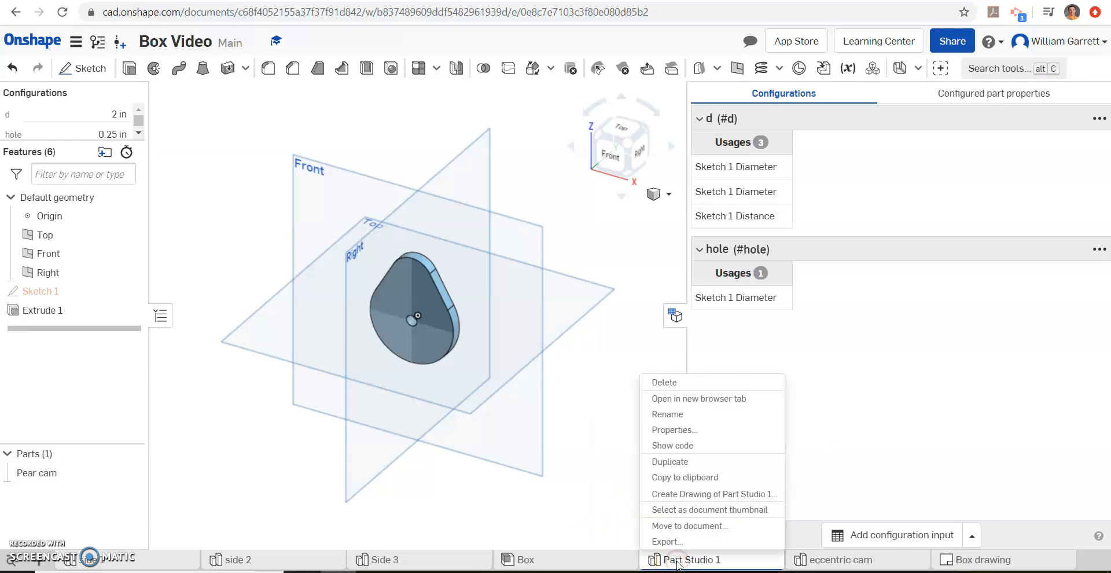
click(666, 413)
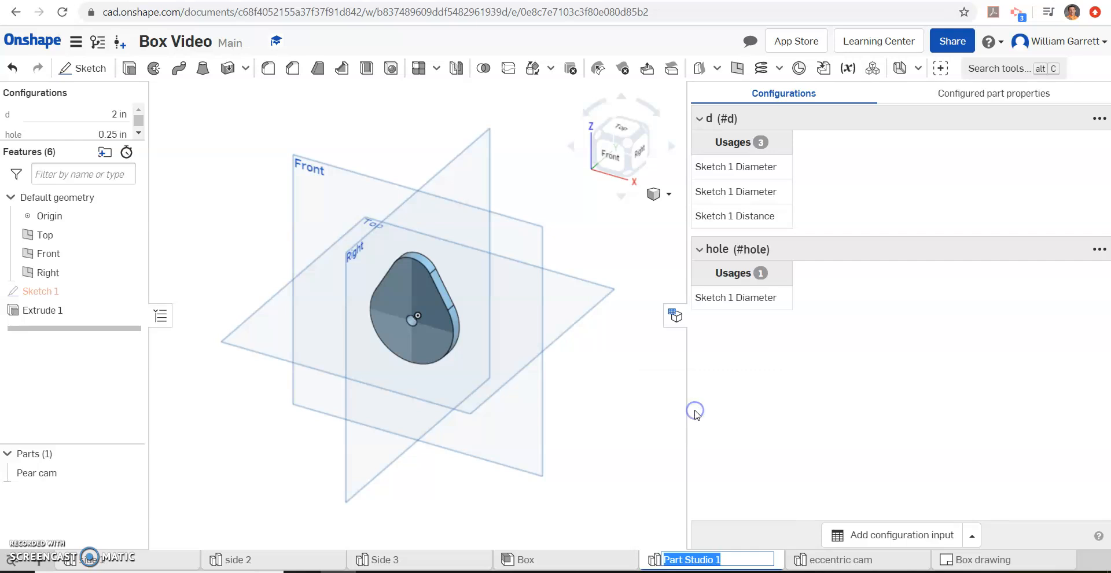